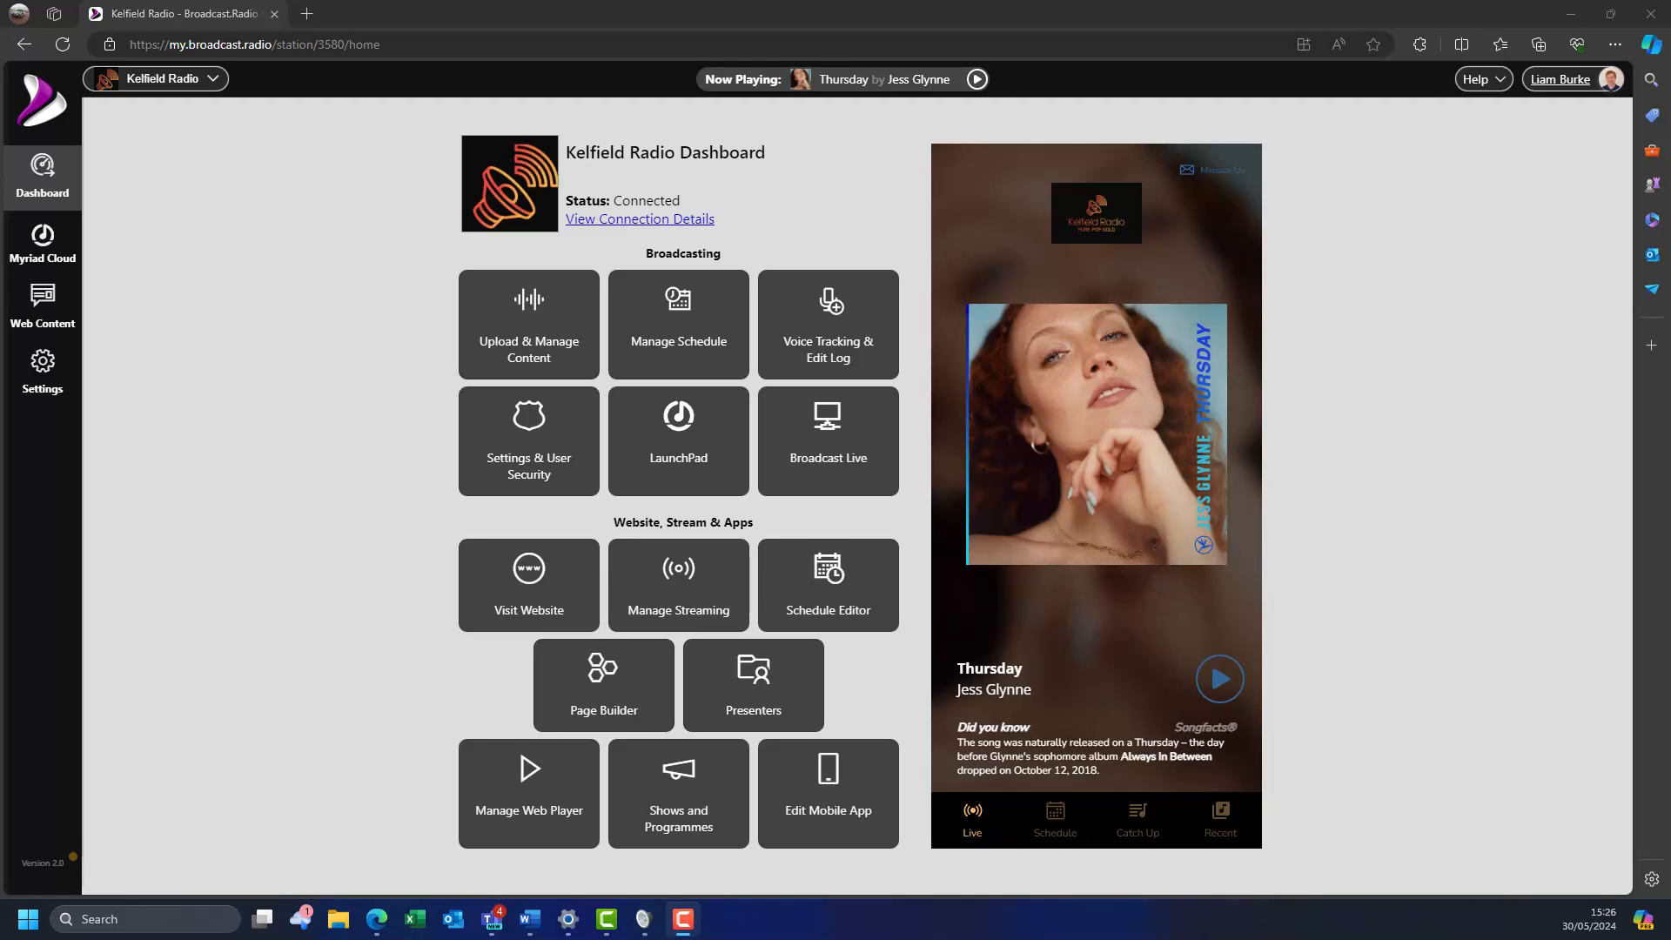
Step: Zoom in on the Kelfield Radio dashboard
{"action": "key", "text": "ctrl+plus"}
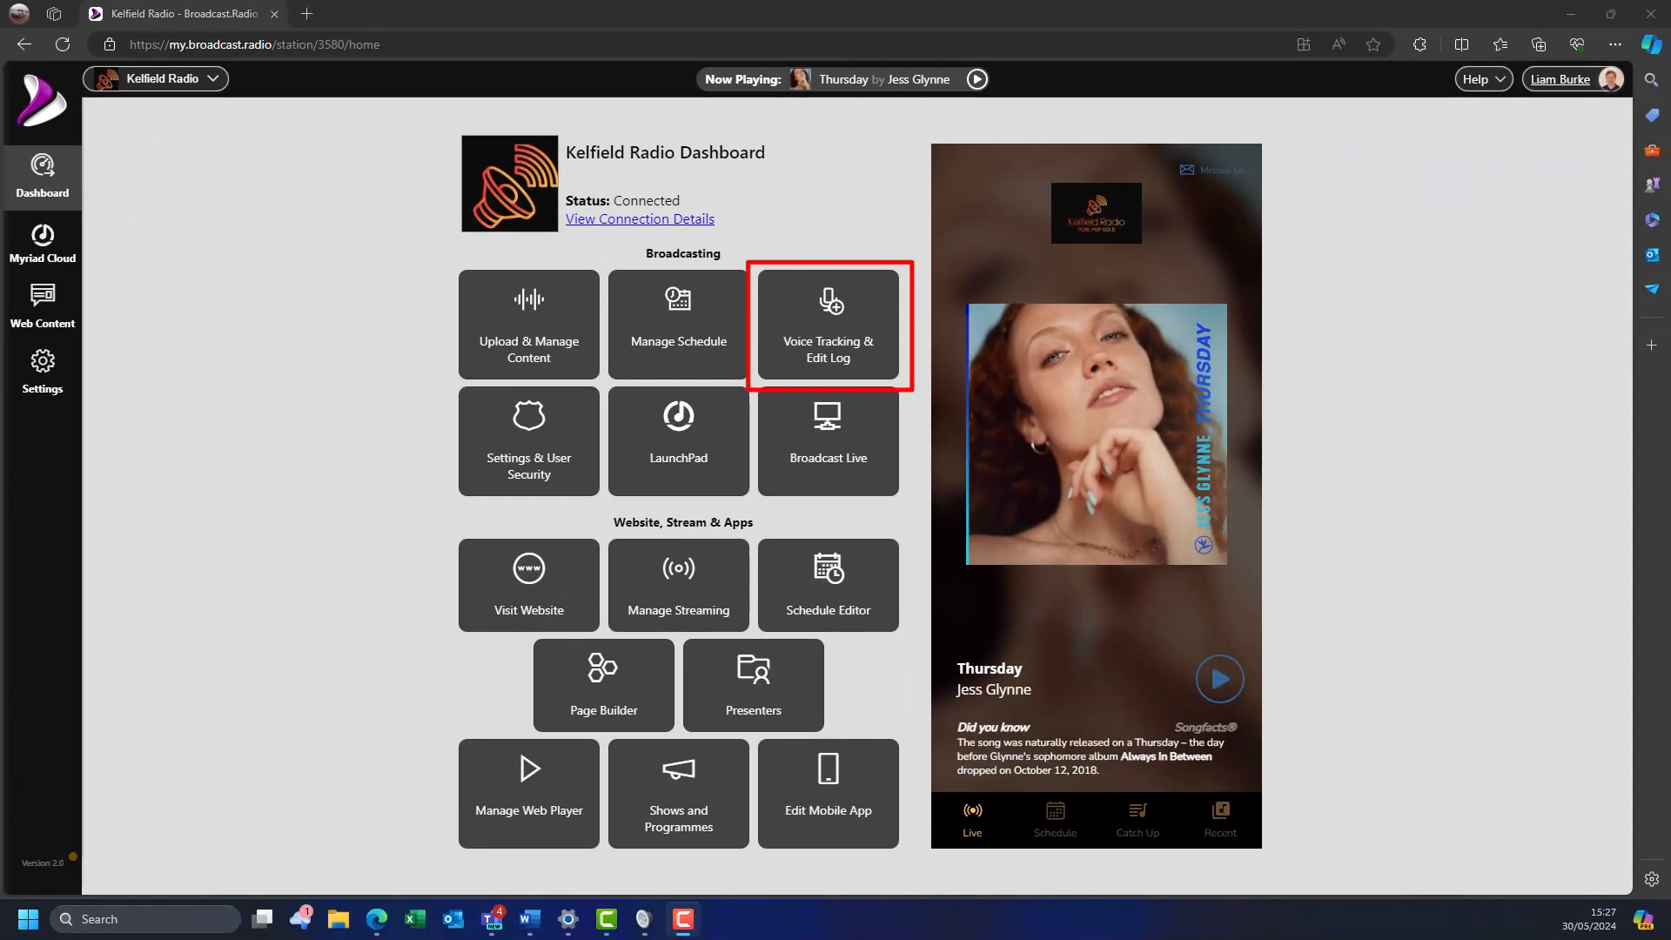
{"action": "mouse_move", "coordinate": [42, 176]}
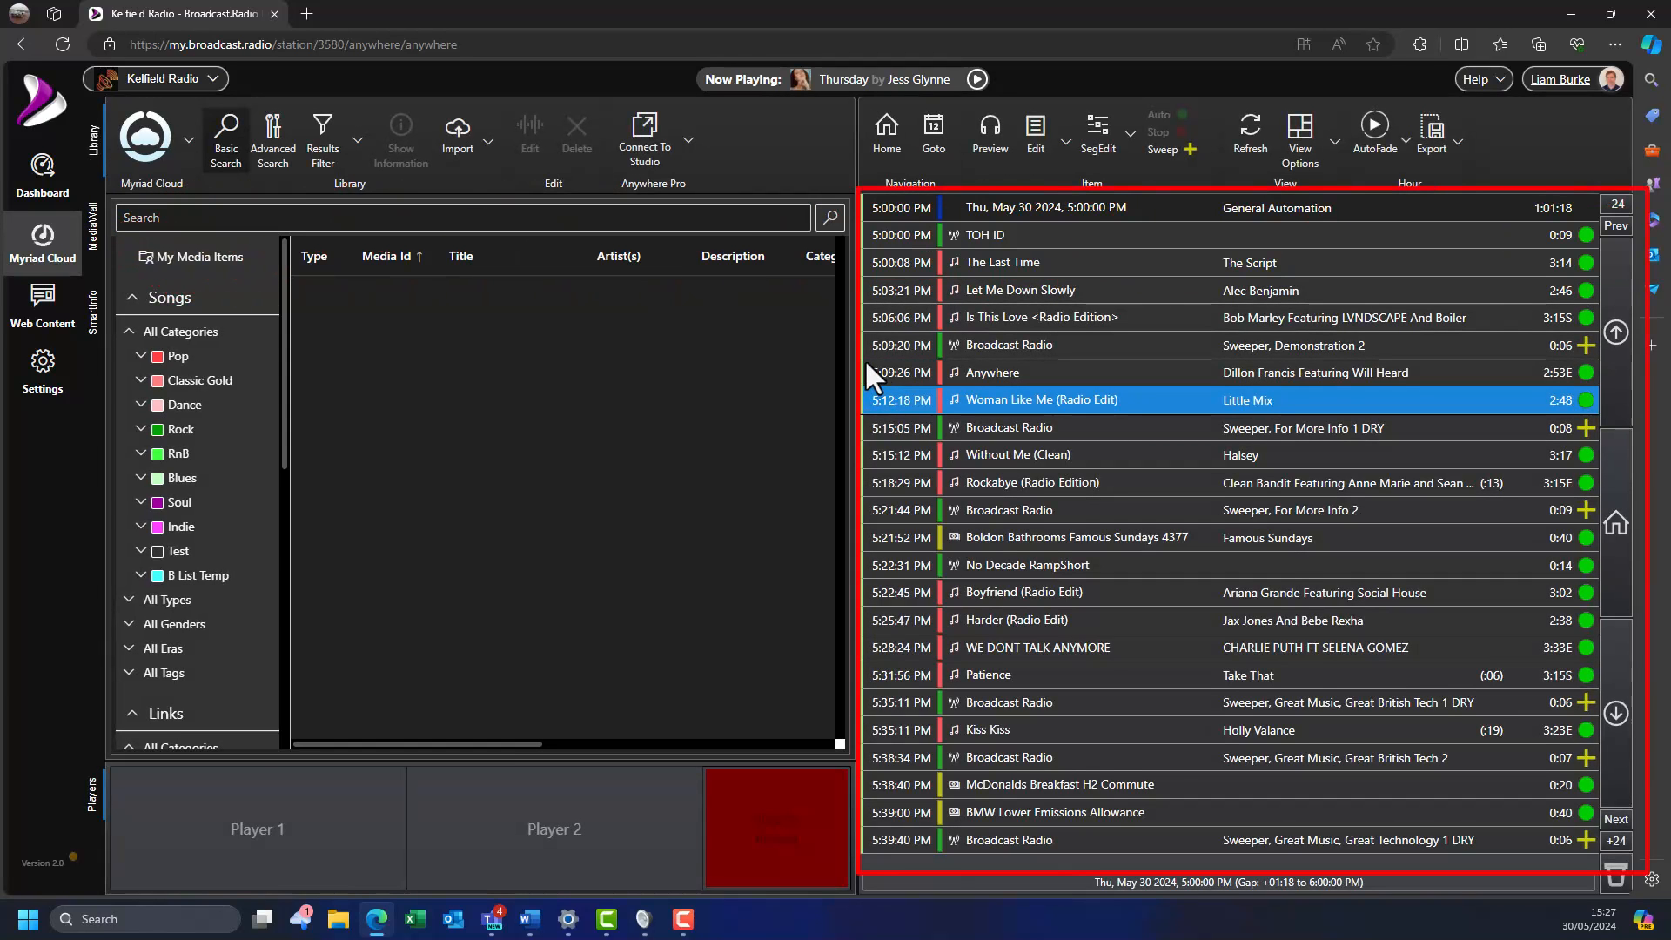
{"action": "mouse_move", "coordinate": [991, 368]}
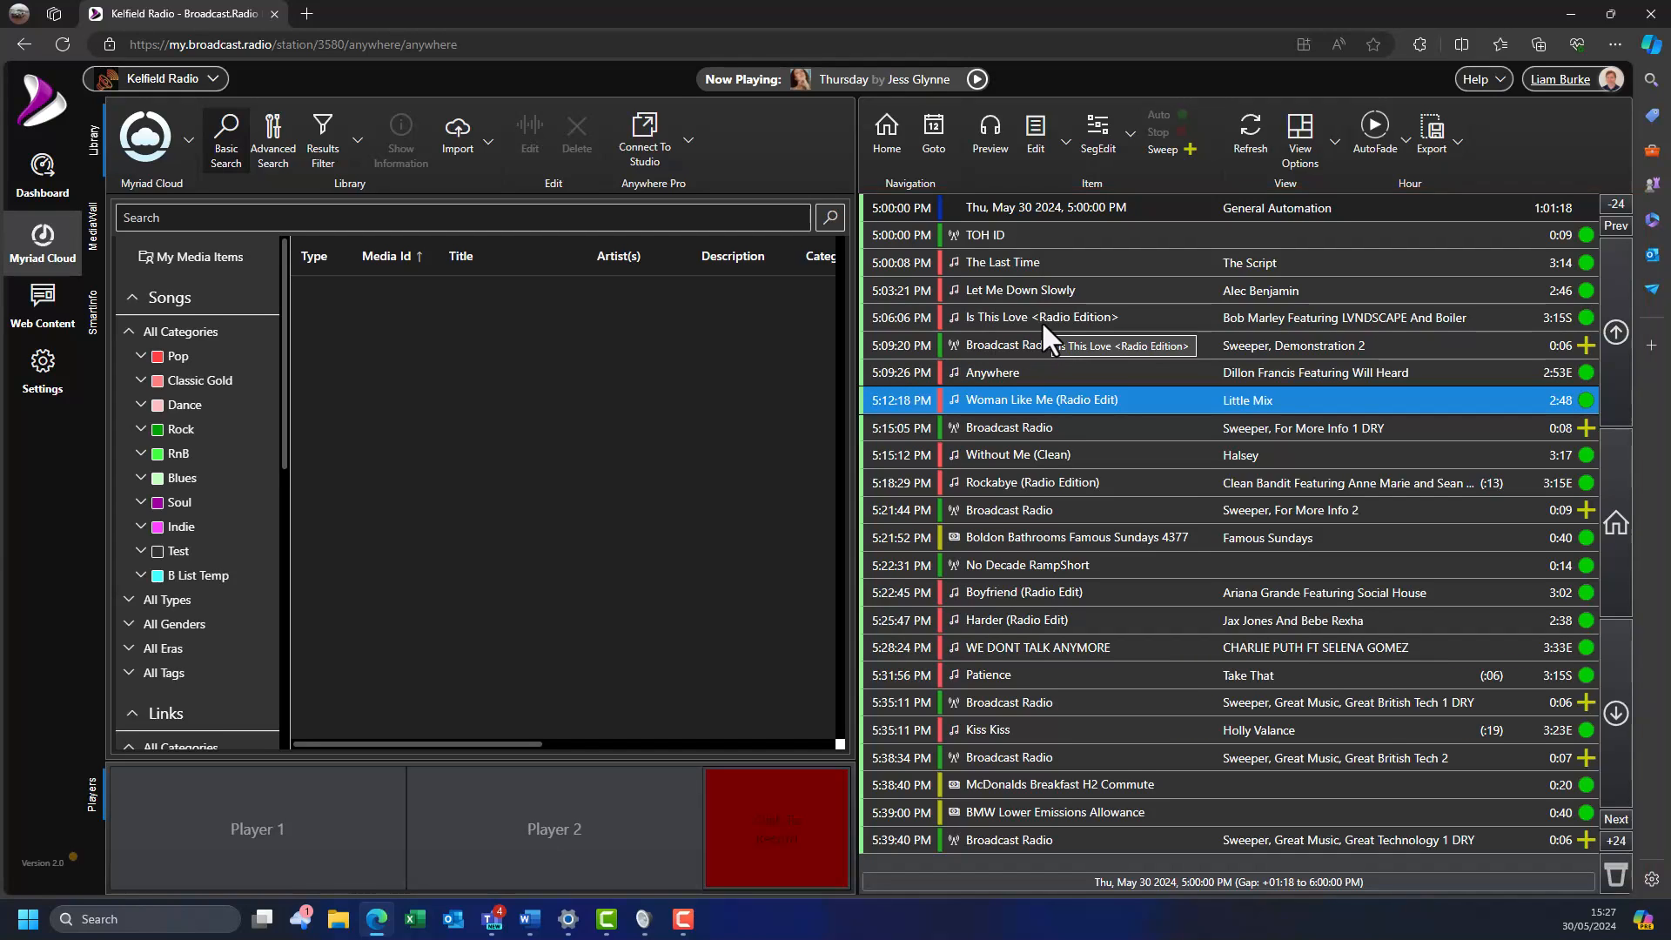
Step: Jump the log to 5:00 PM on 30 May 2024 and select Is This Love
{"action": "left_click", "coordinate": [932, 133]}
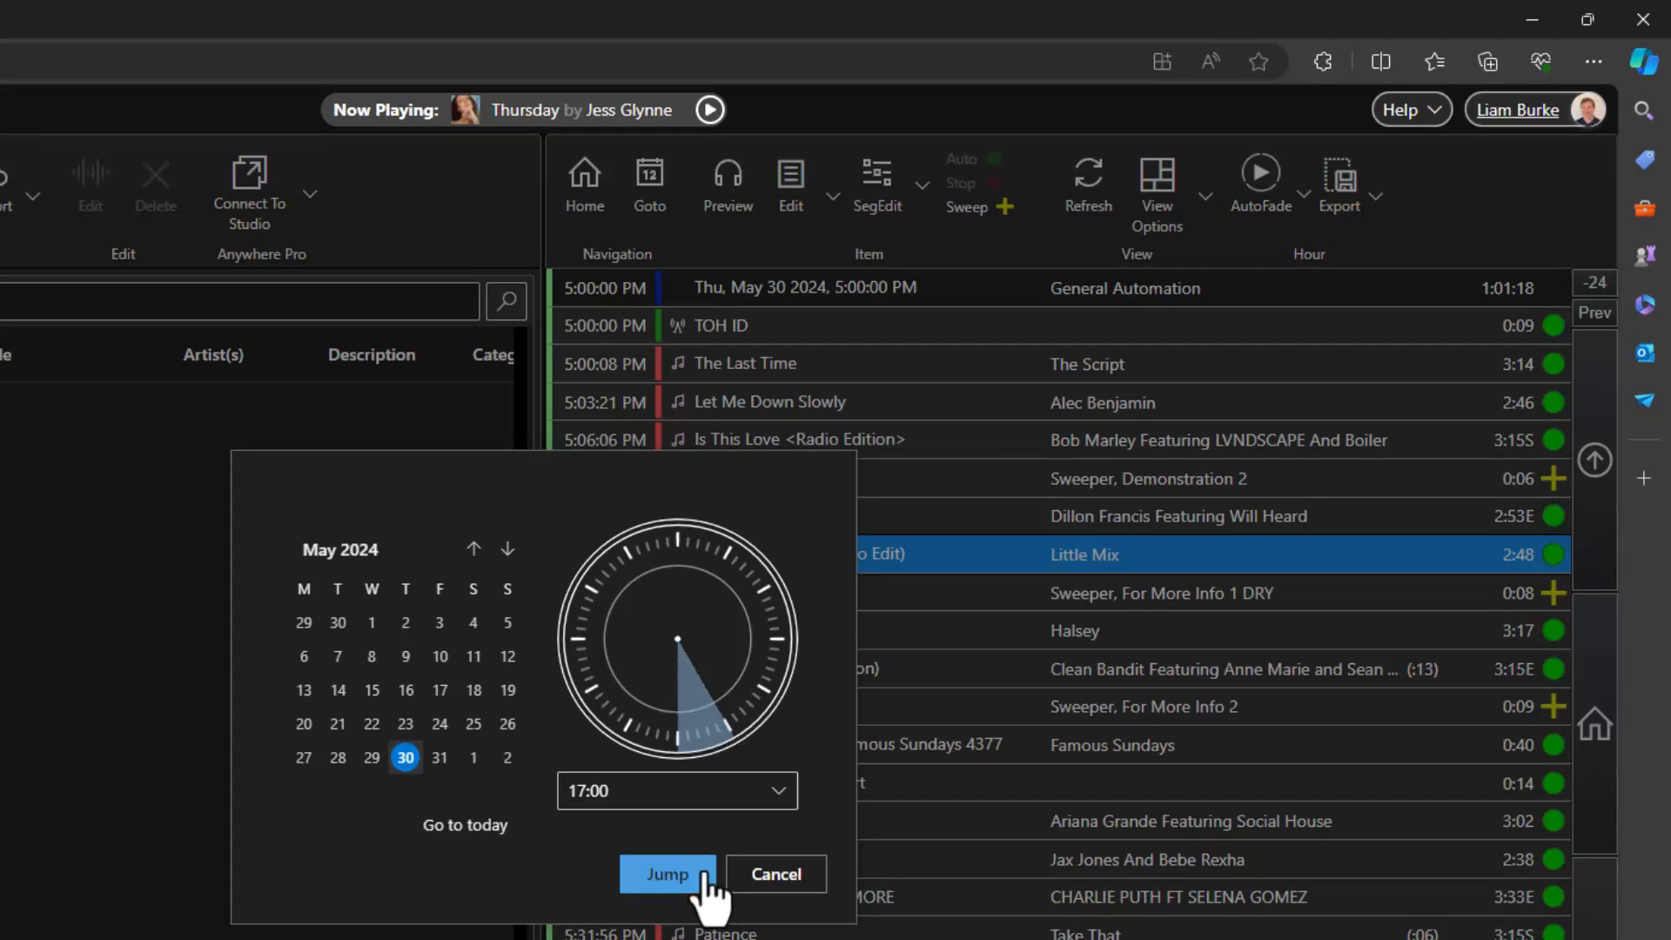
{"action": "left_click", "coordinate": [668, 873]}
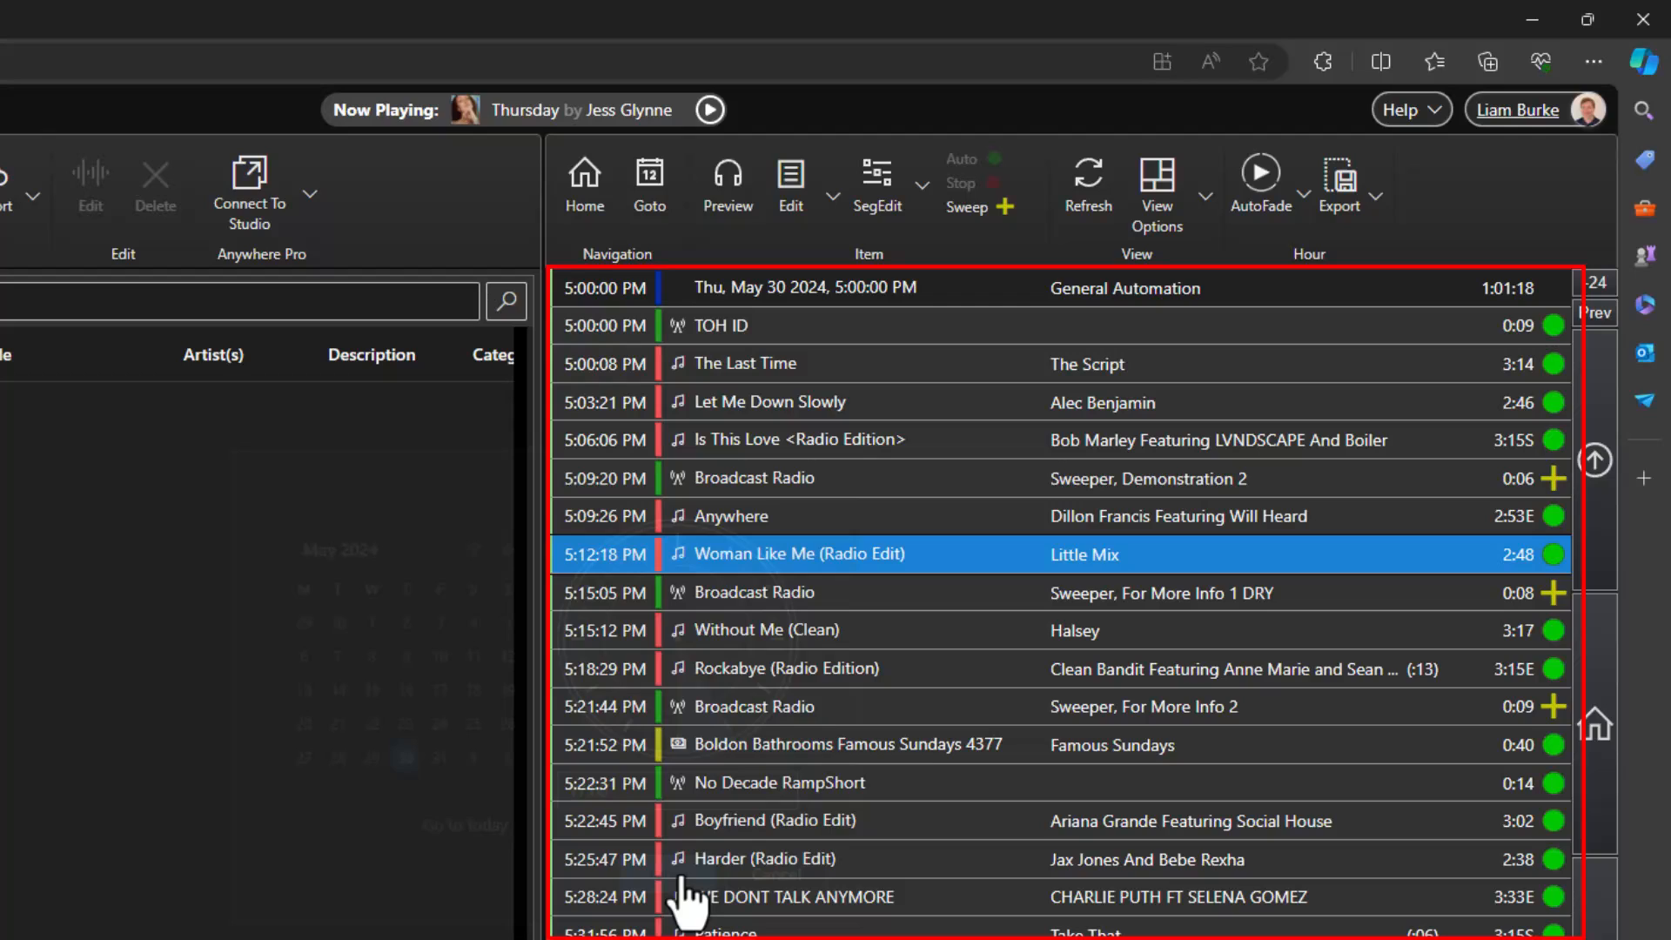
{"action": "left_click", "coordinate": [804, 288]}
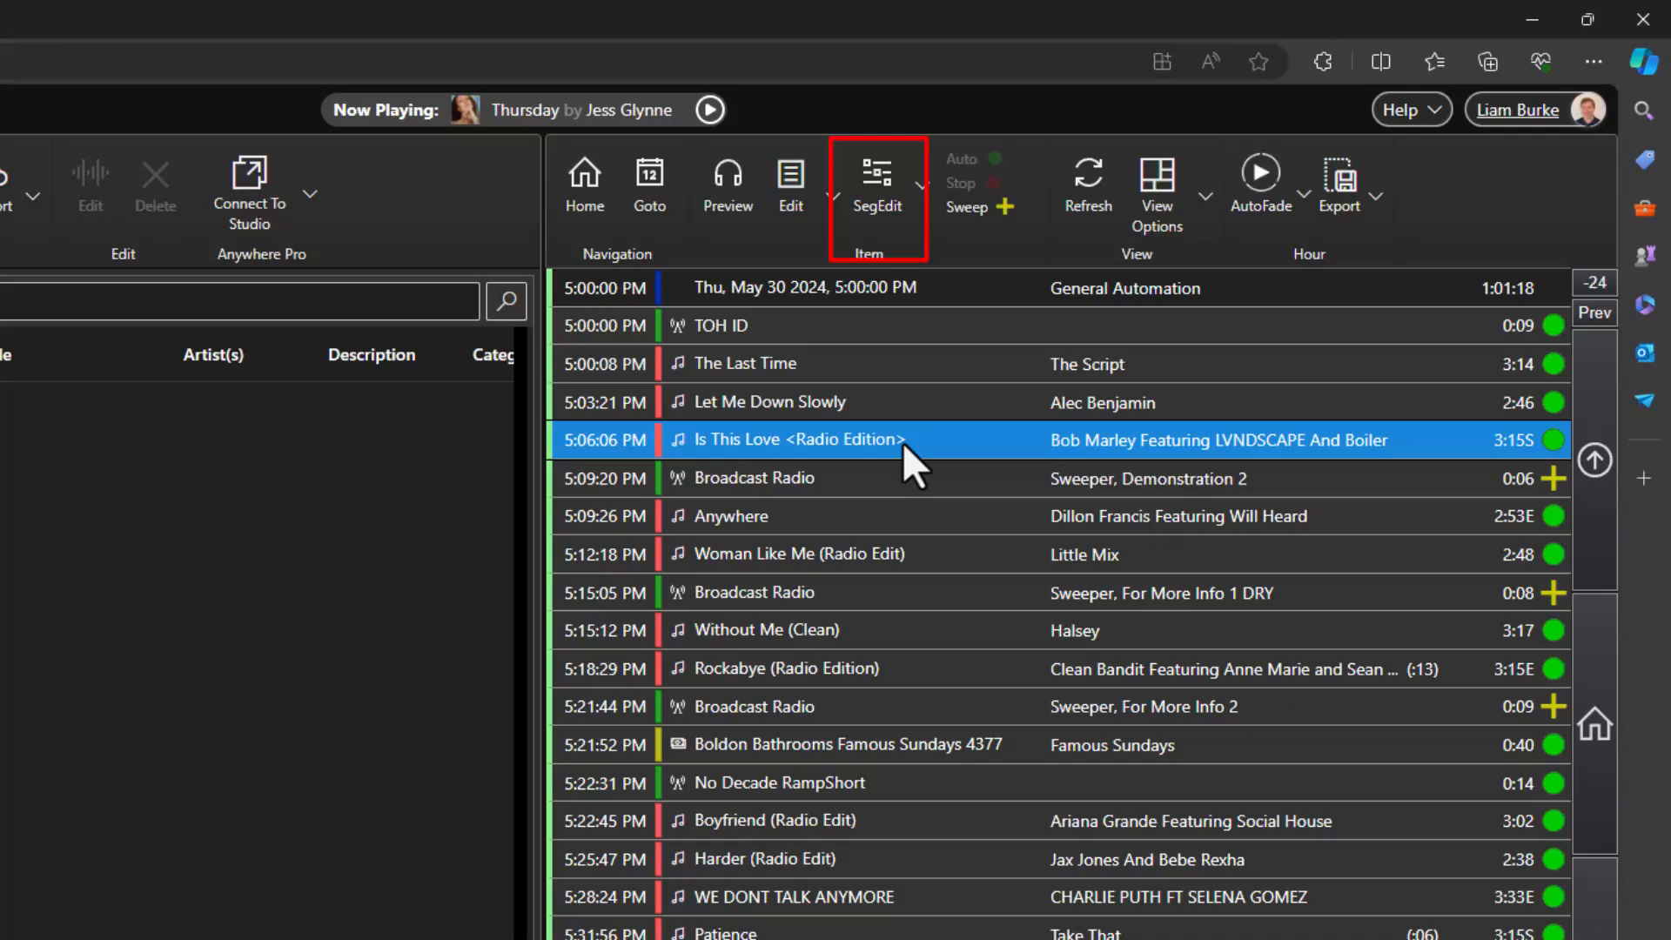
Step: Open the Segue Editor on the Let Me Down Slowly into Is This Love transition
{"action": "left_click", "coordinate": [877, 176]}
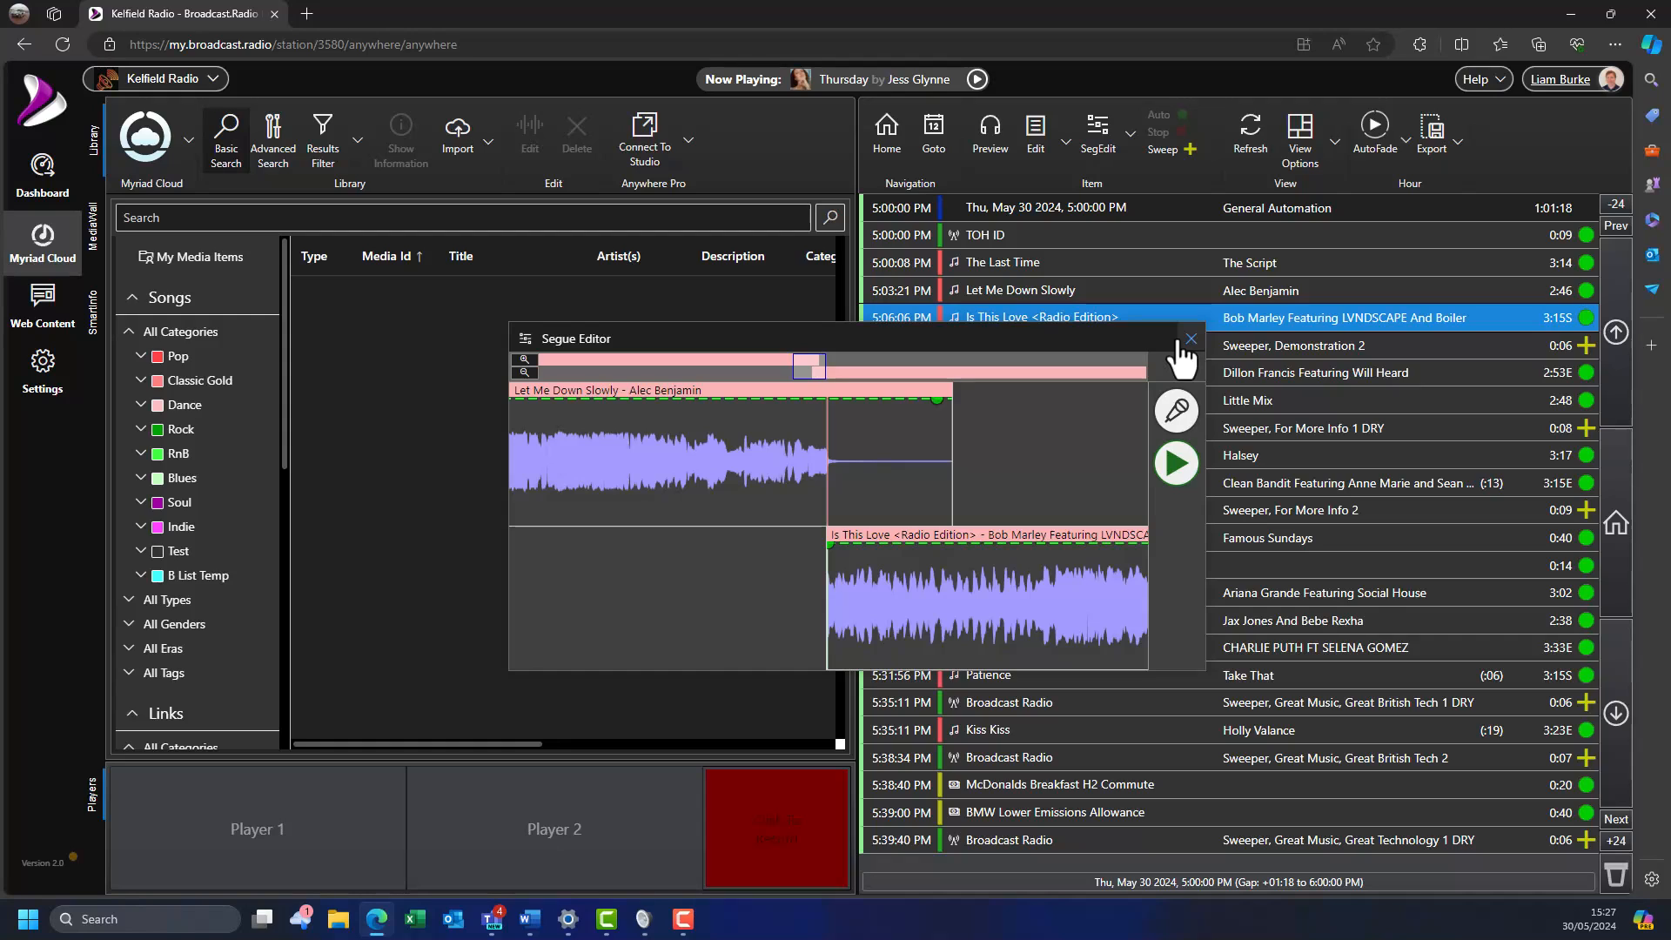
Step: Record a ten-second voice link over the Let Me Down Slowly to Is This Love segue
{"action": "left_click", "coordinate": [1176, 410]}
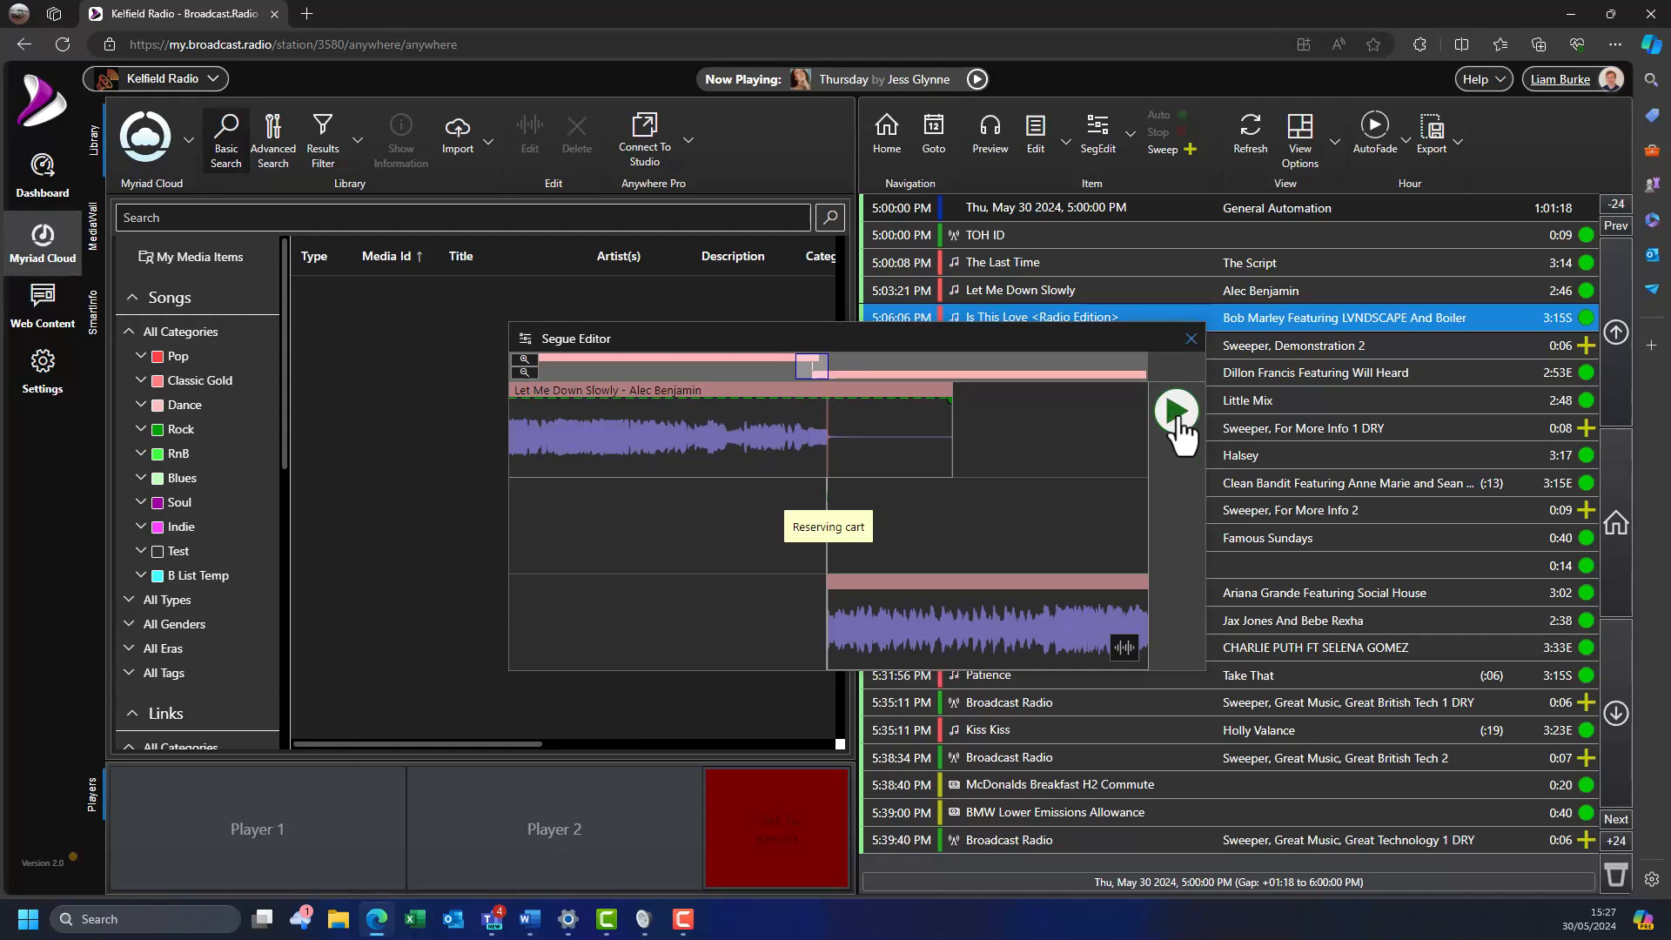
{"action": "left_click", "coordinate": [1174, 412]}
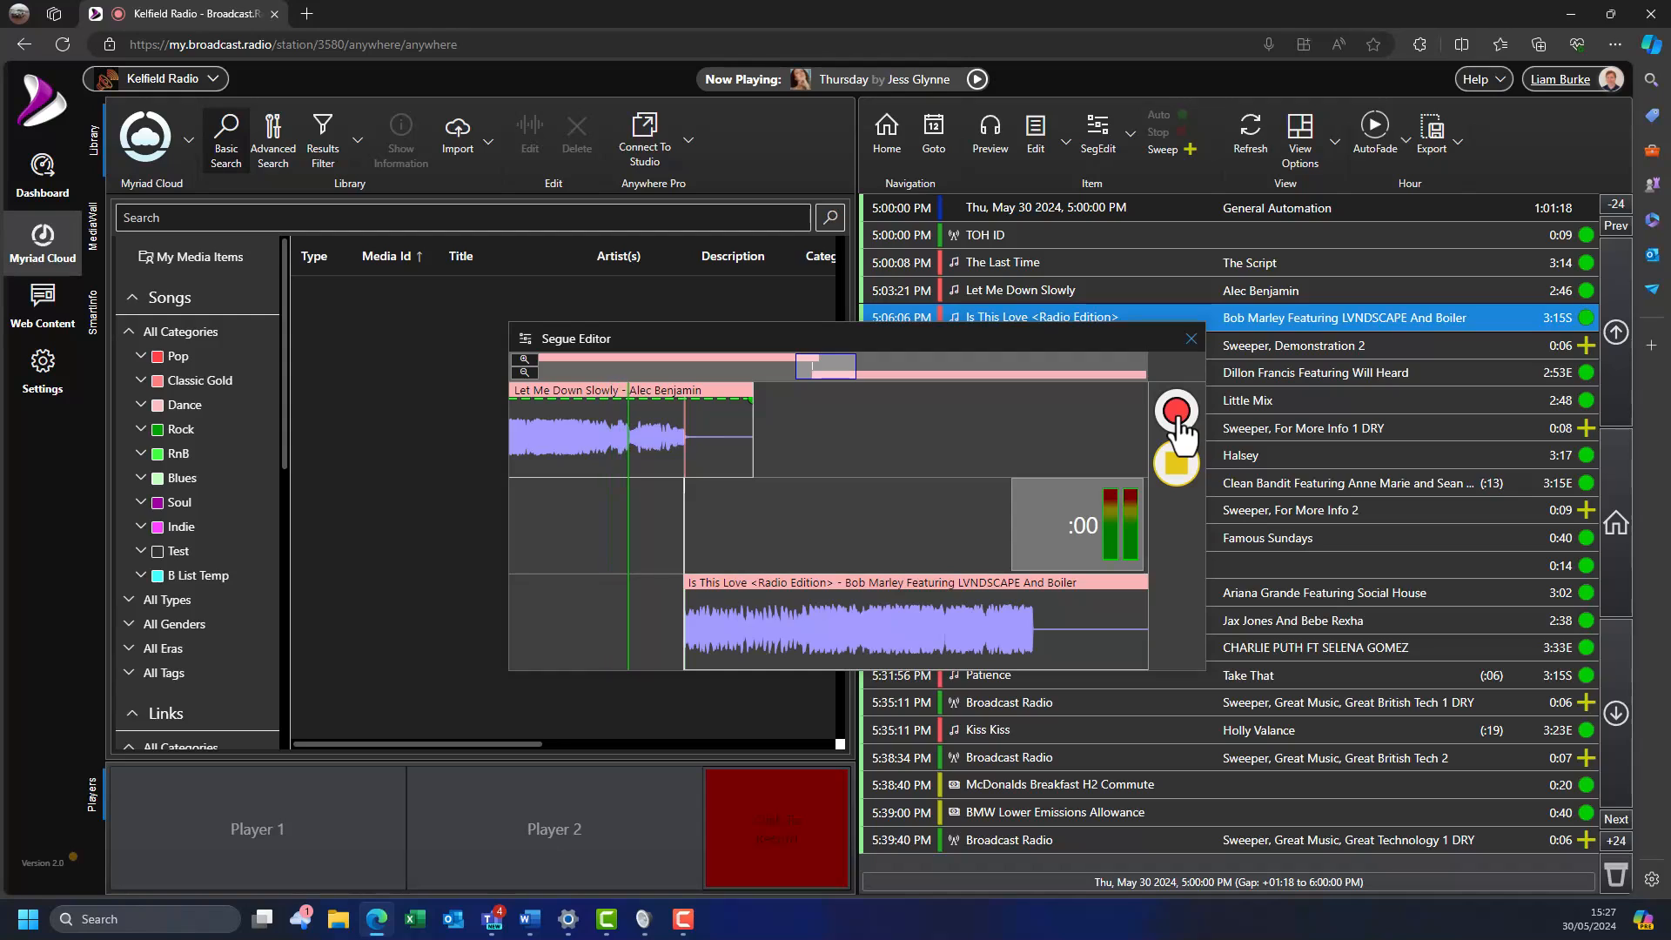
{"action": "left_click", "coordinate": [1176, 413]}
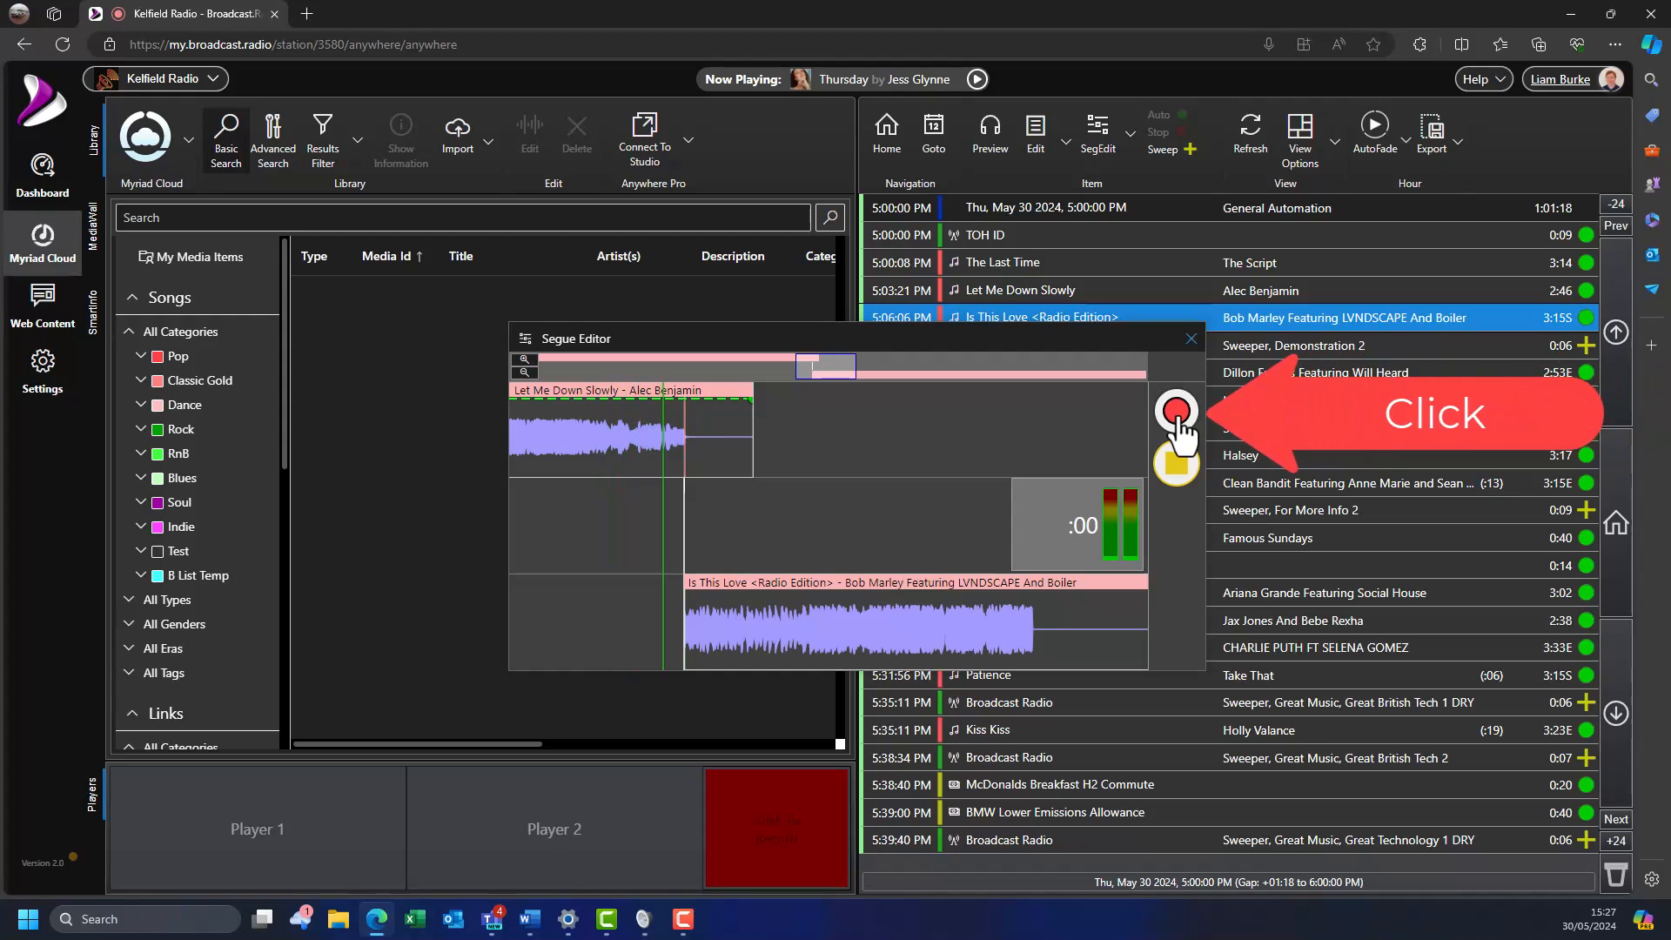
{"action": "left_click", "coordinate": [1176, 413]}
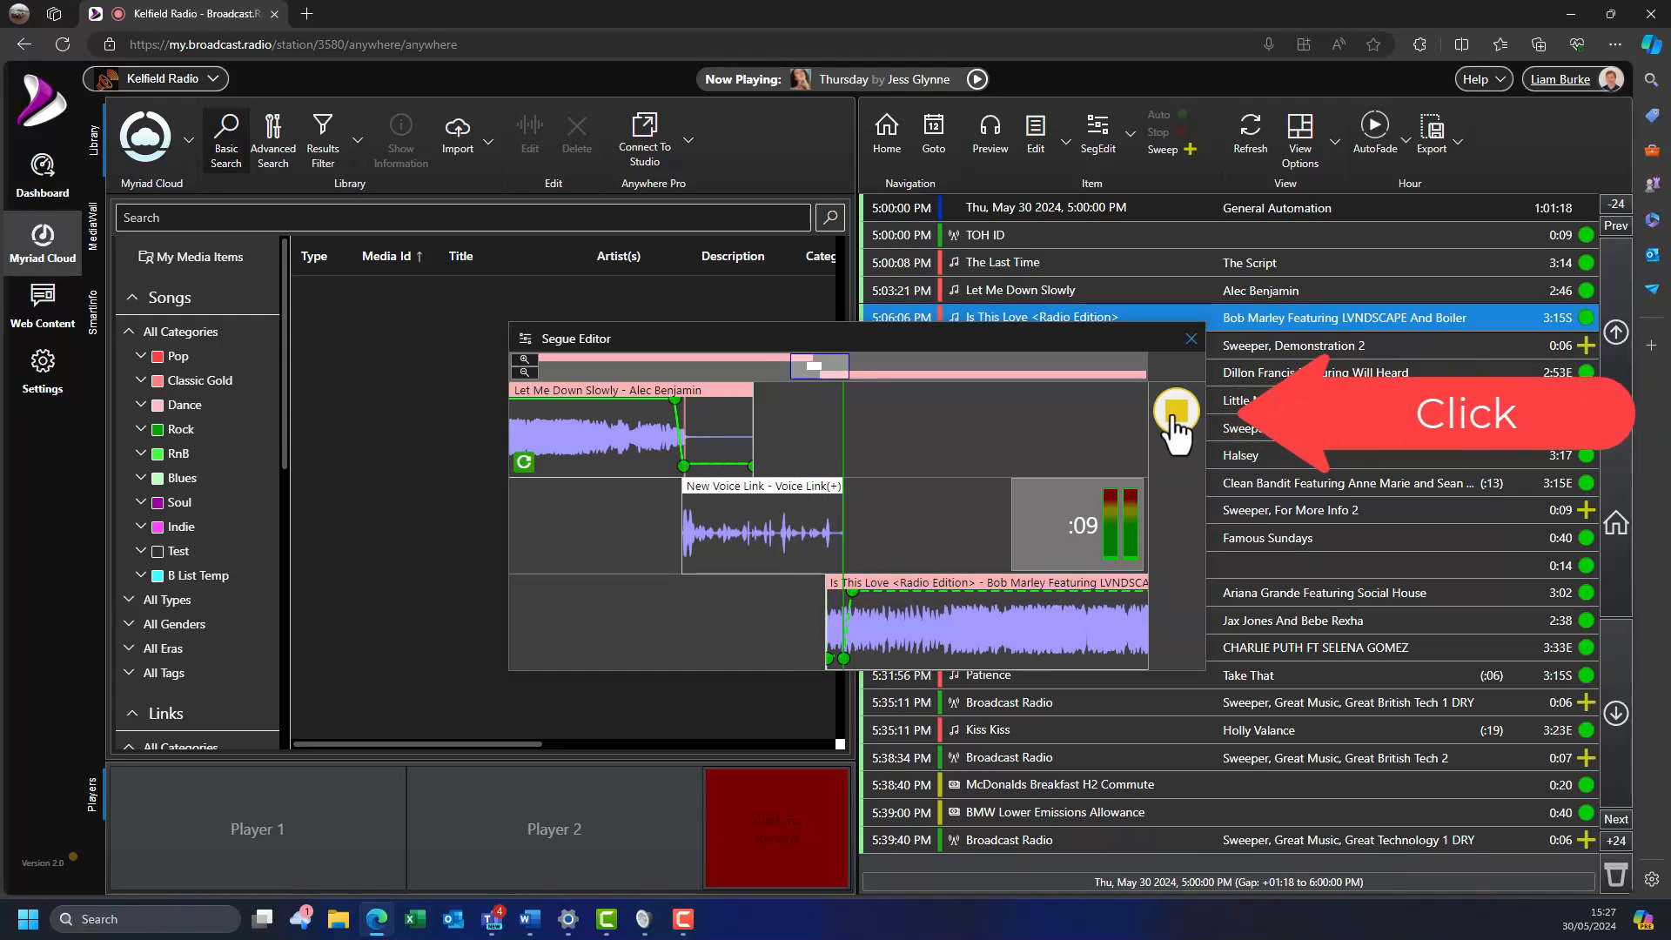
{"action": "left_click", "coordinate": [1176, 408]}
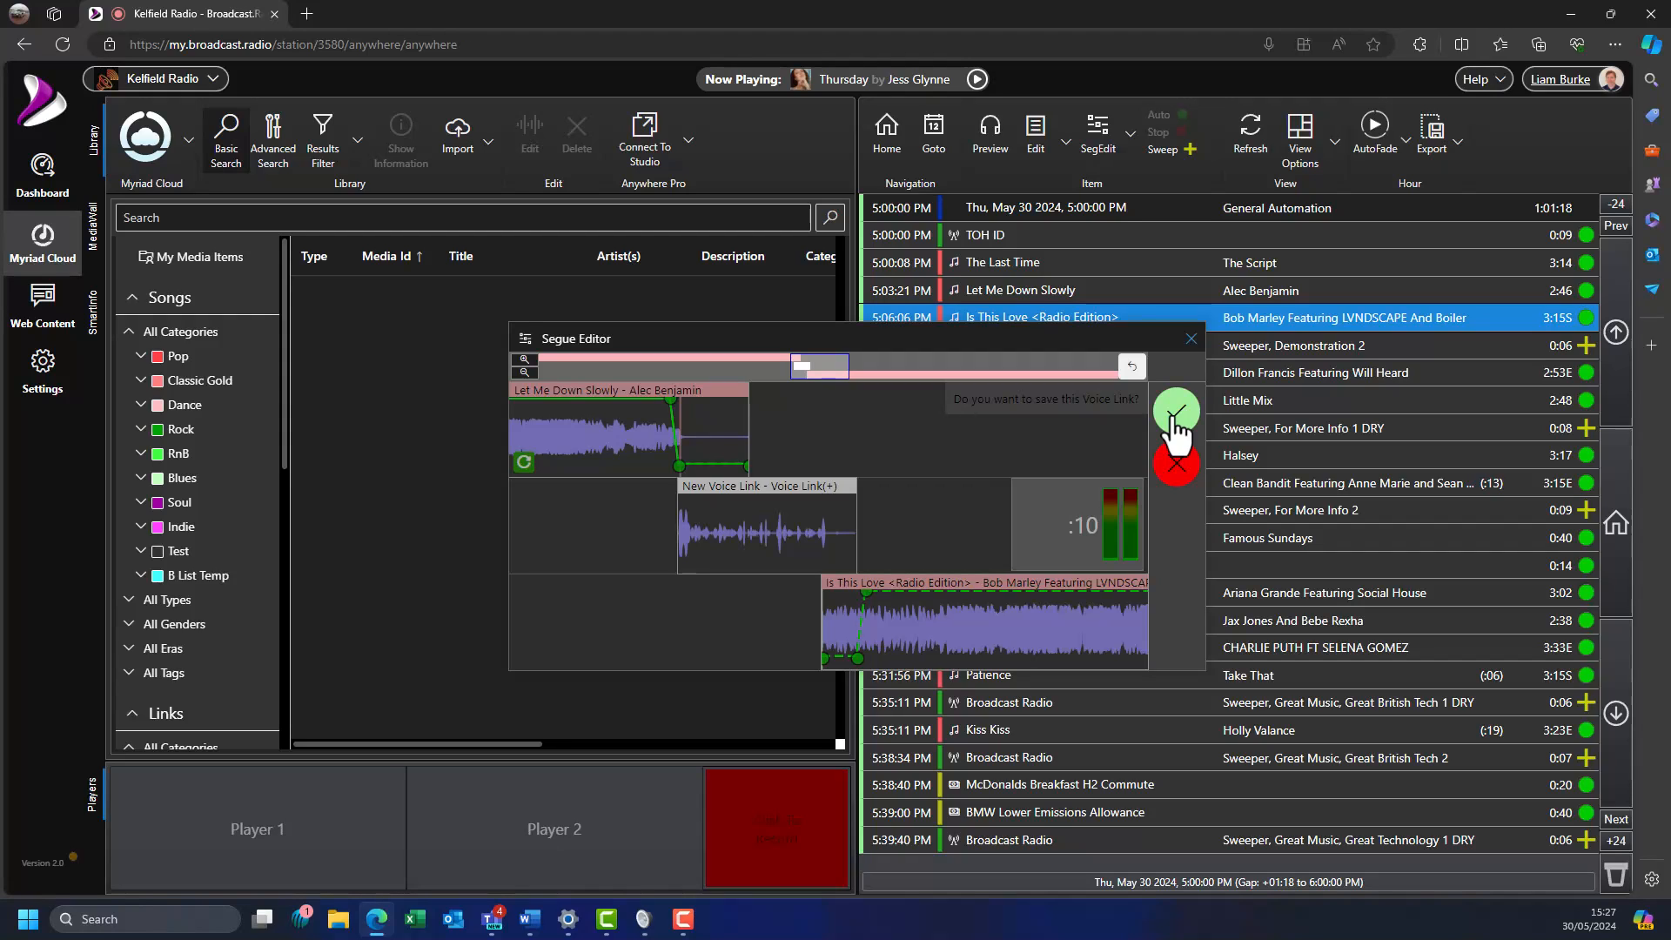
{"action": "left_click", "coordinate": [1176, 414]}
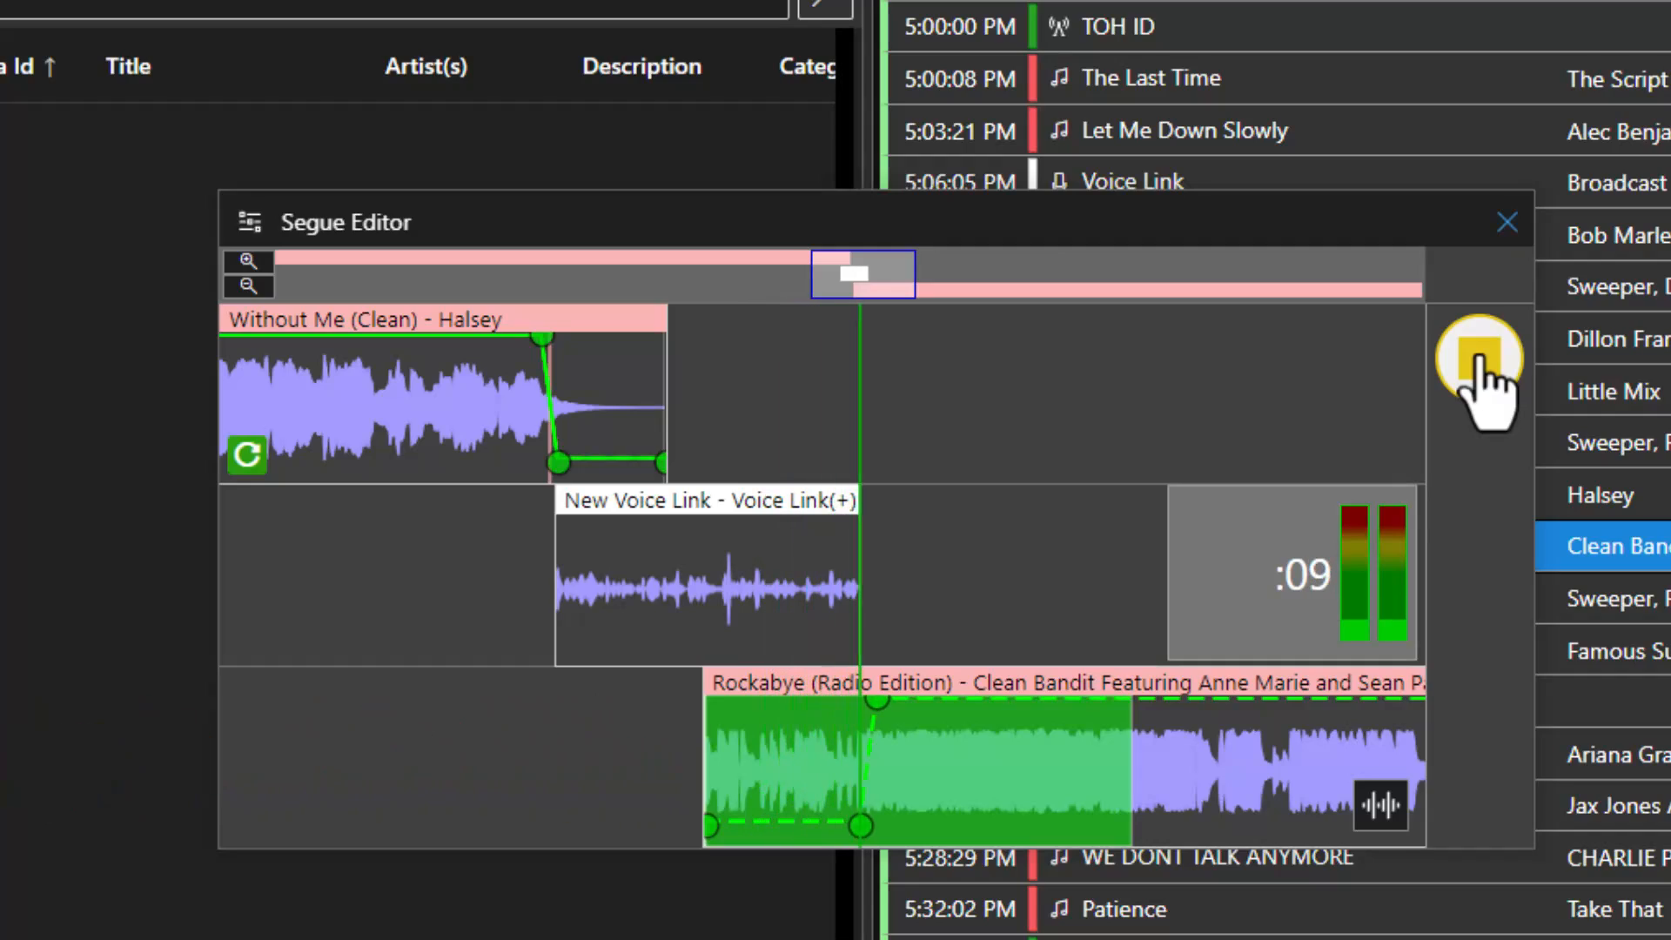
{"action": "left_click", "coordinate": [1477, 360]}
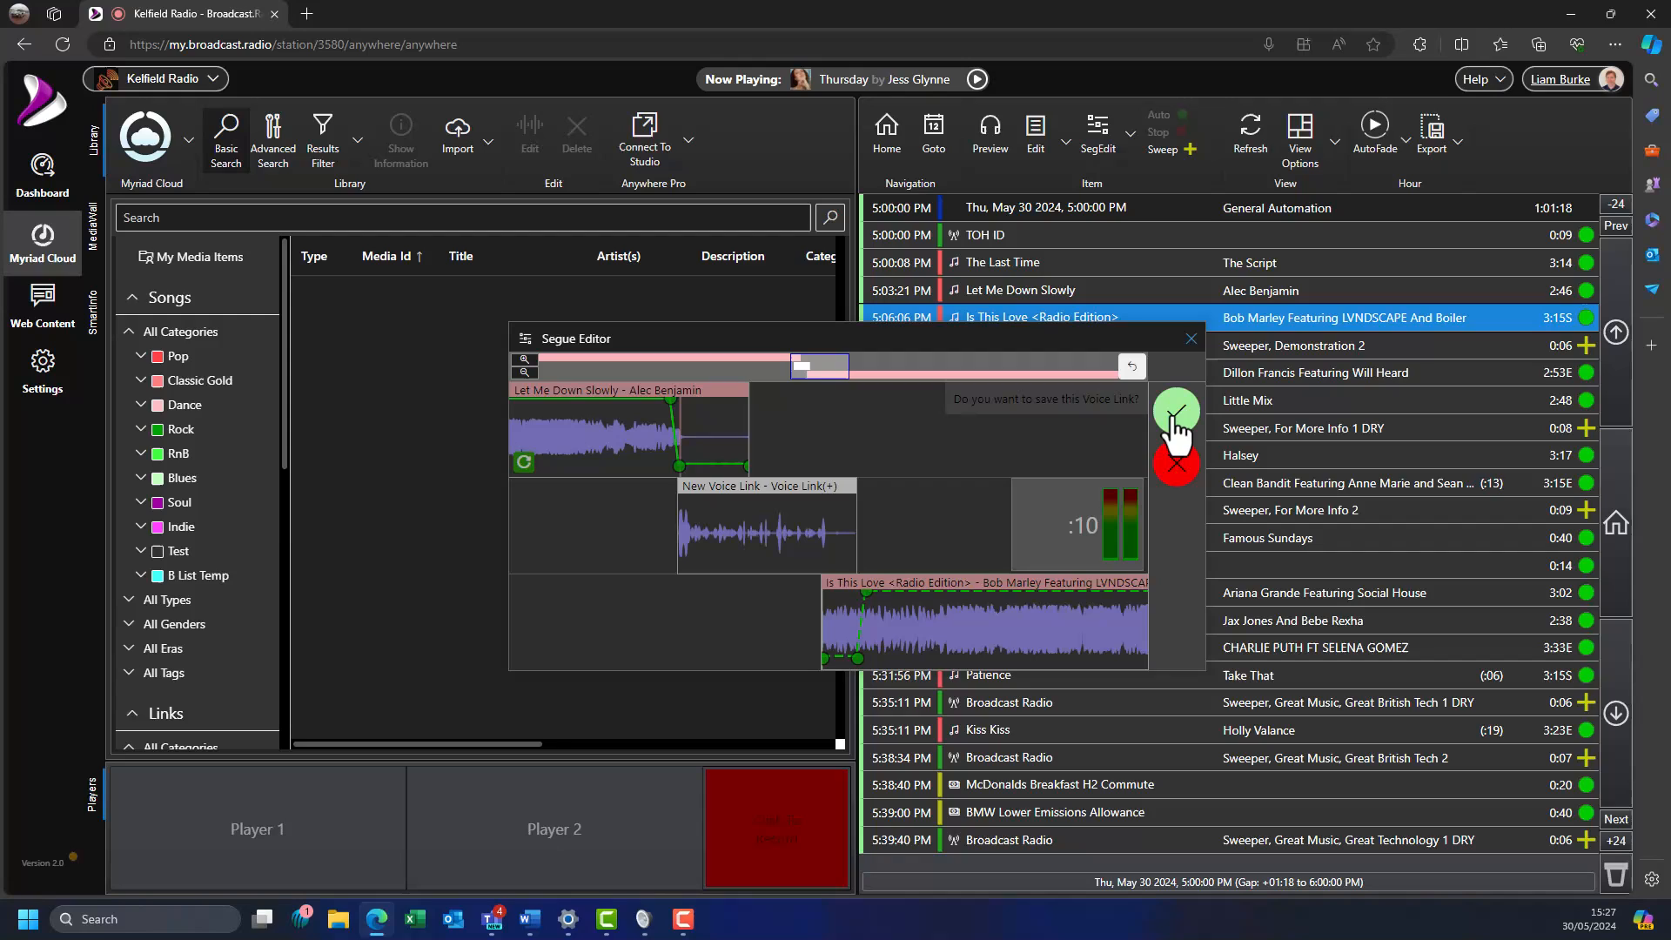
{"action": "left_click", "coordinate": [1176, 413]}
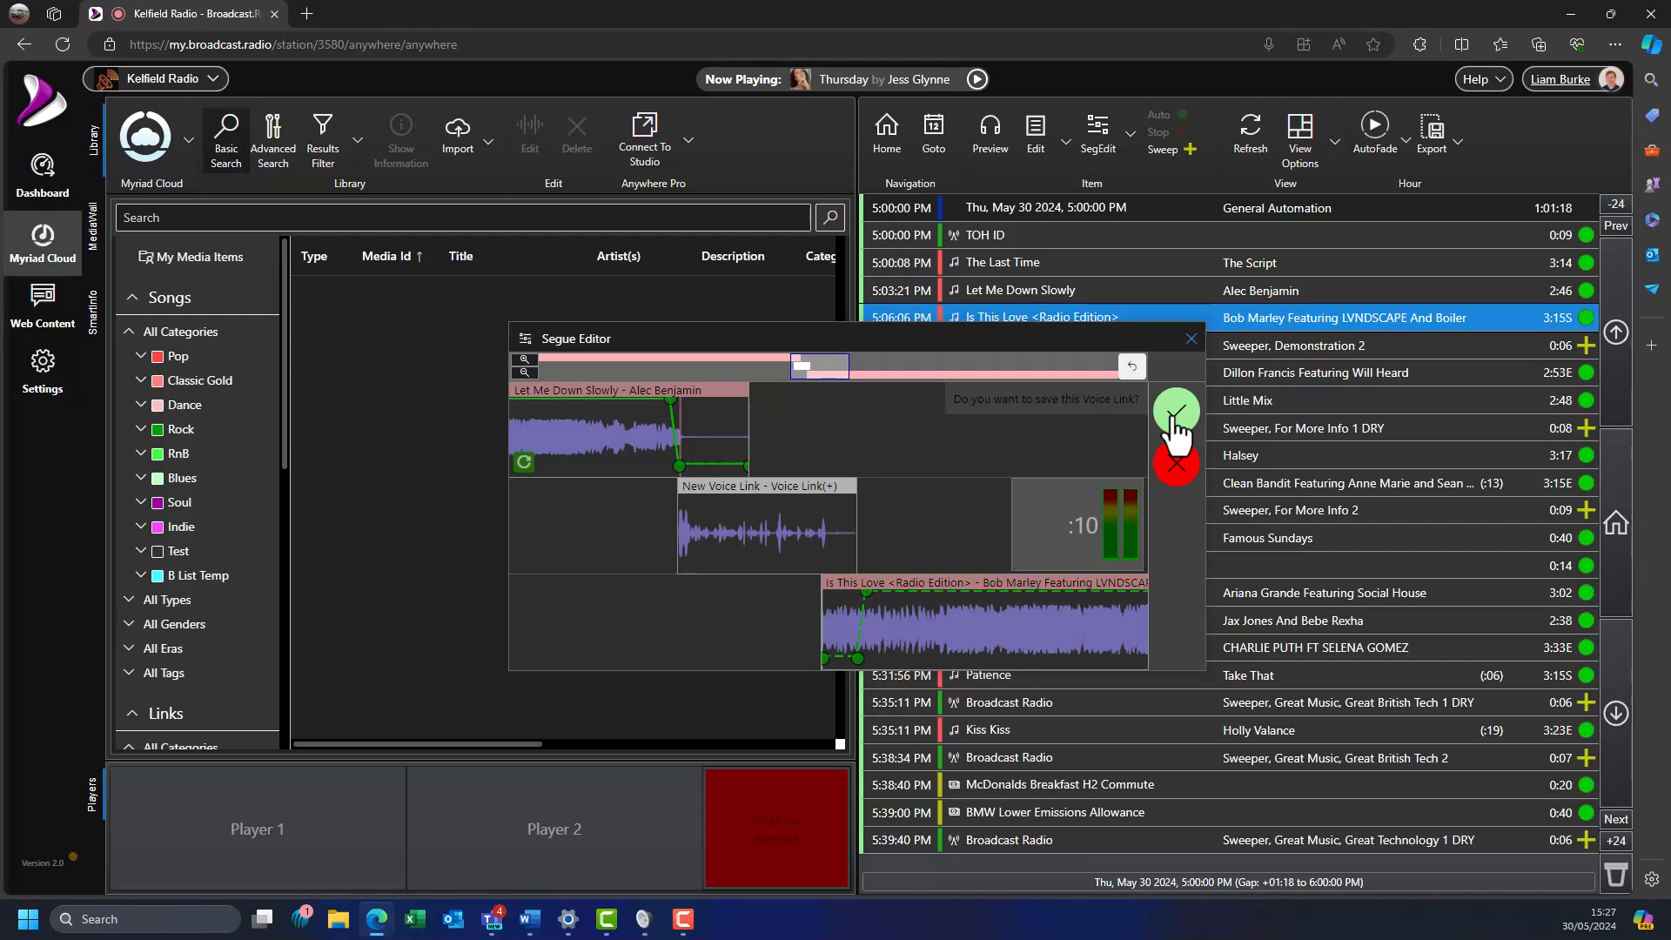
Step: Keep the voice link, shift it earlier over Let Me Down Slowly, preview, and save
{"action": "left_click", "coordinate": [1176, 409]}
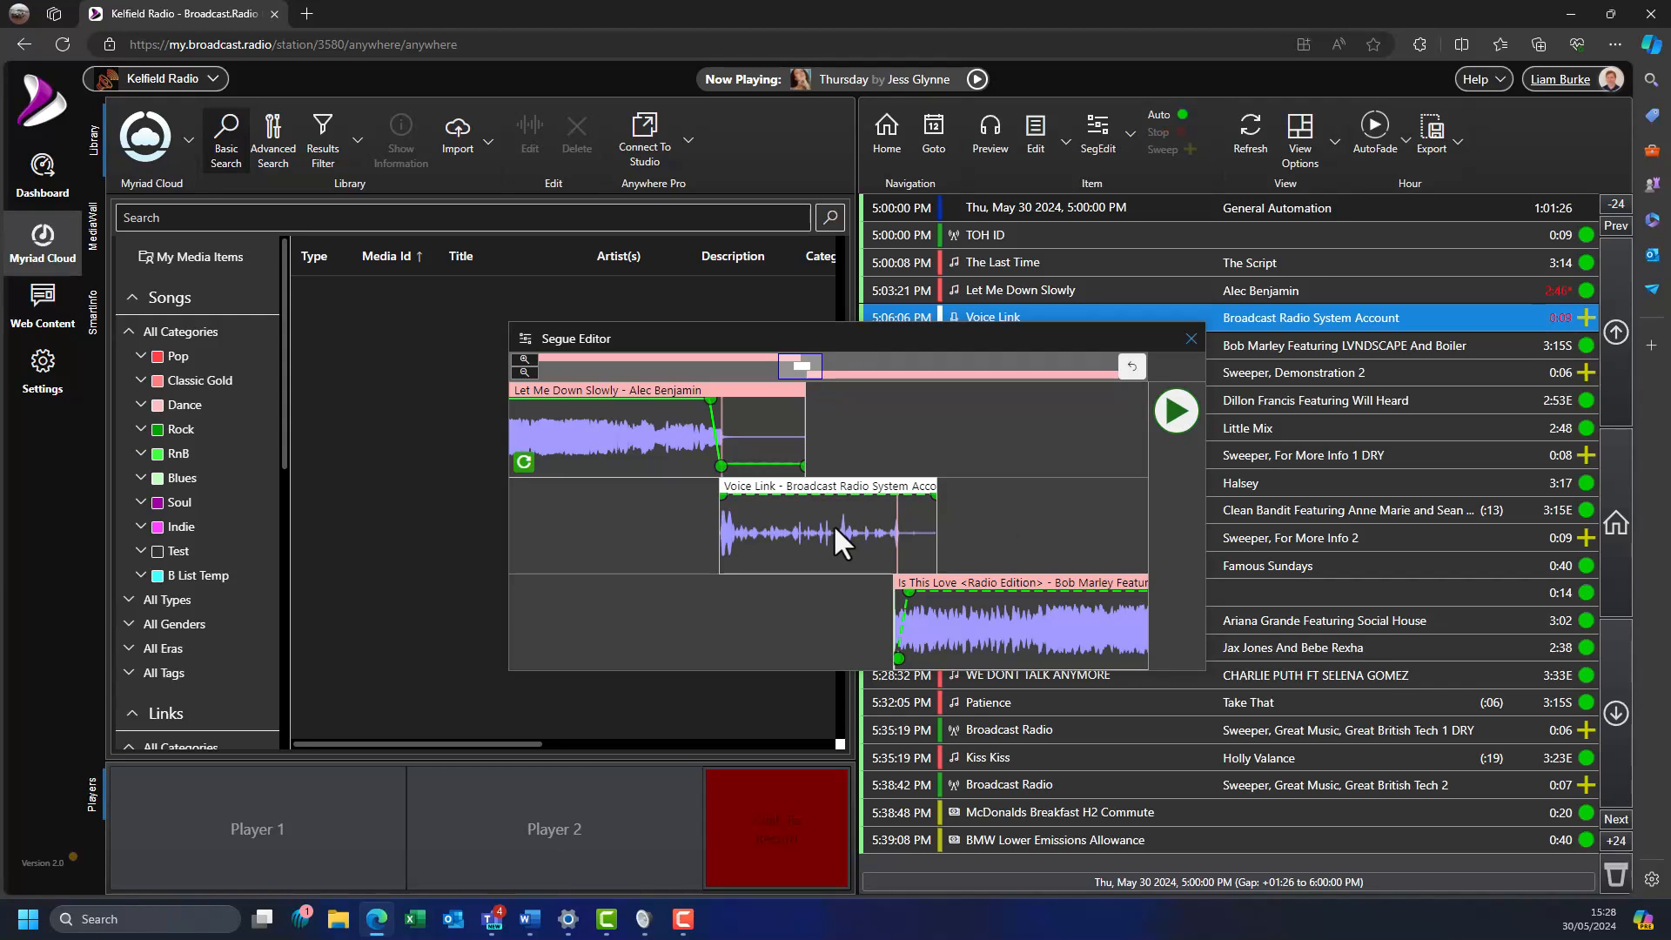
{"action": "left_click_drag", "start_coordinate": [836, 533], "coordinate": [913, 522]}
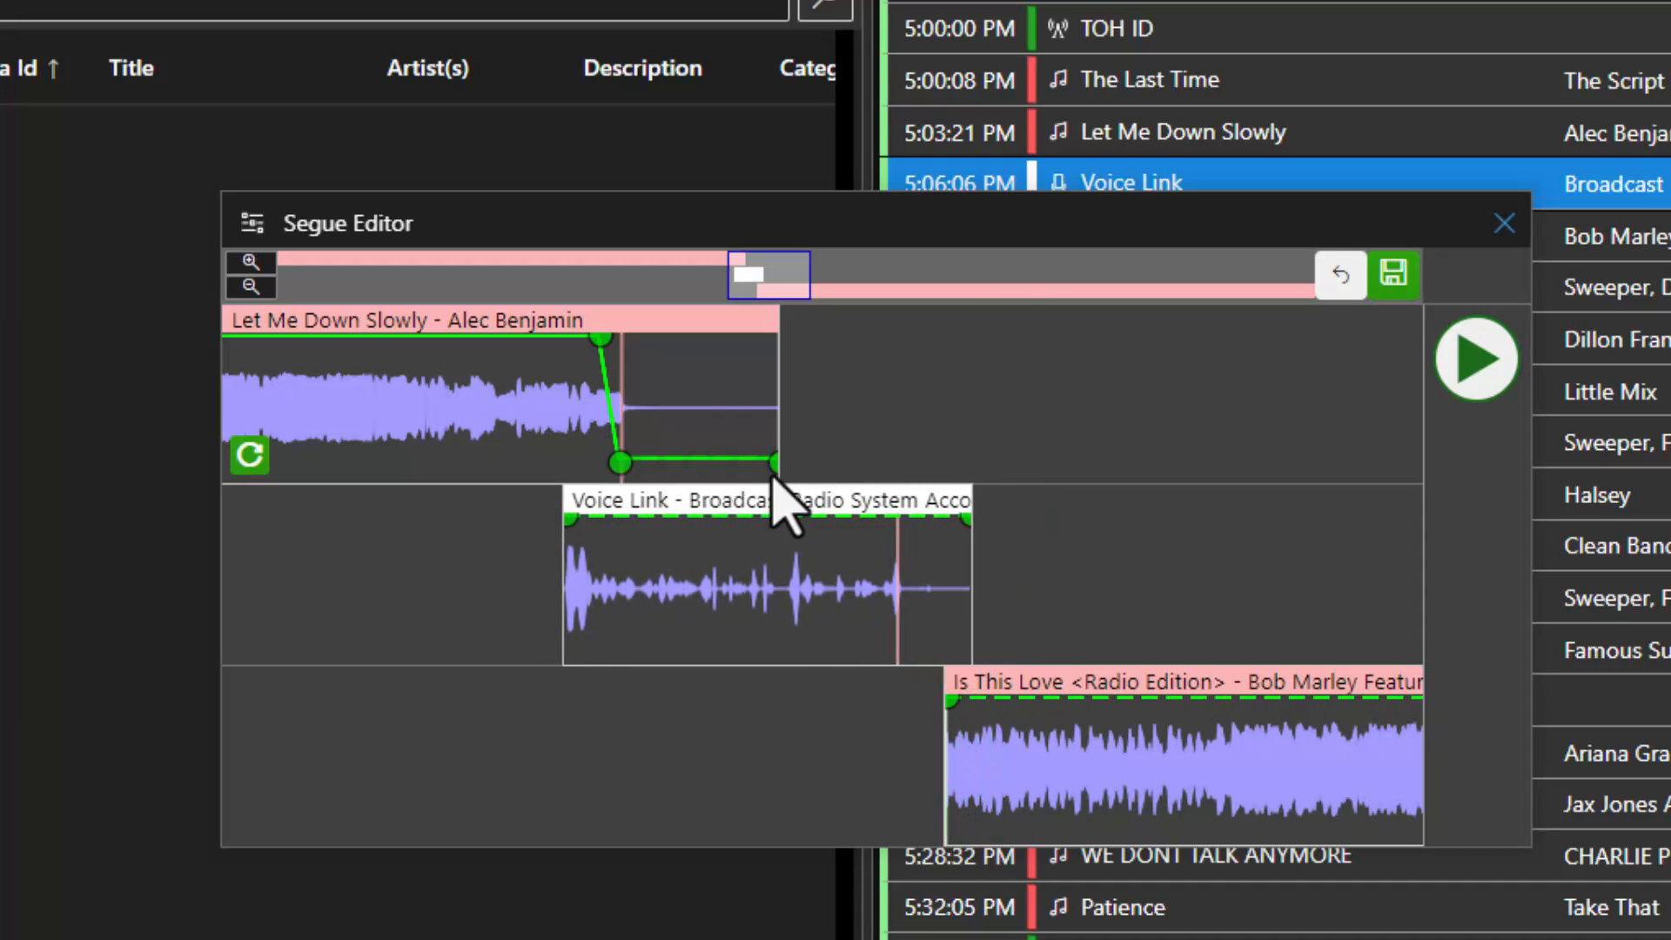
{"action": "left_click", "coordinate": [1476, 358]}
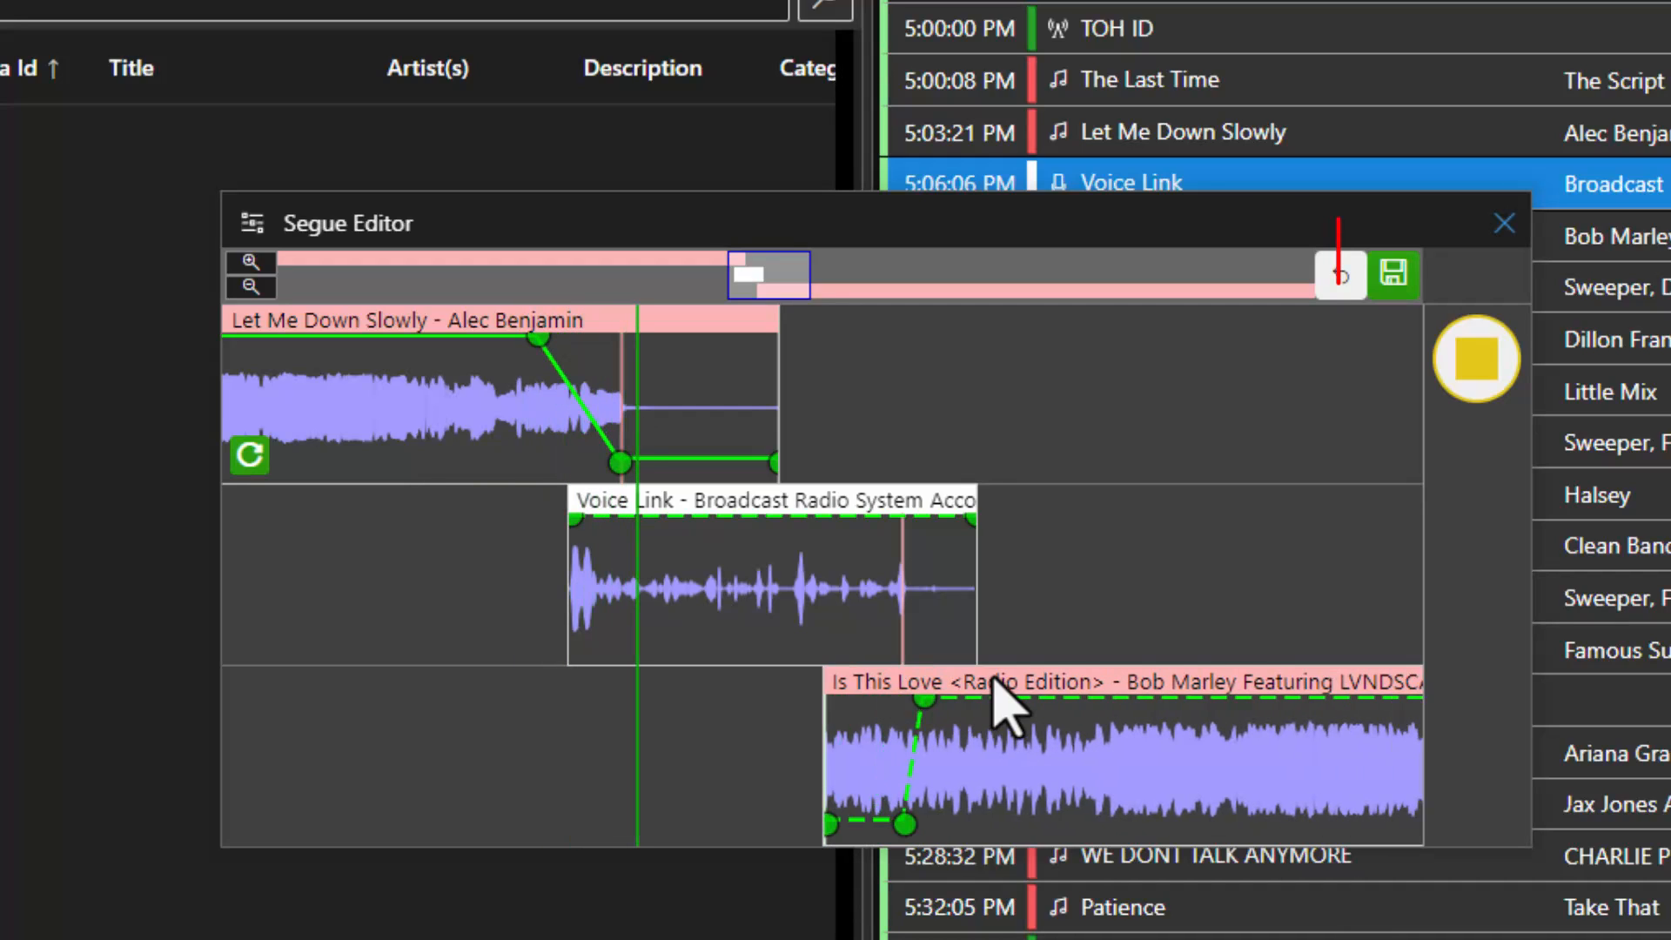
{"action": "left_click", "coordinate": [1394, 276]}
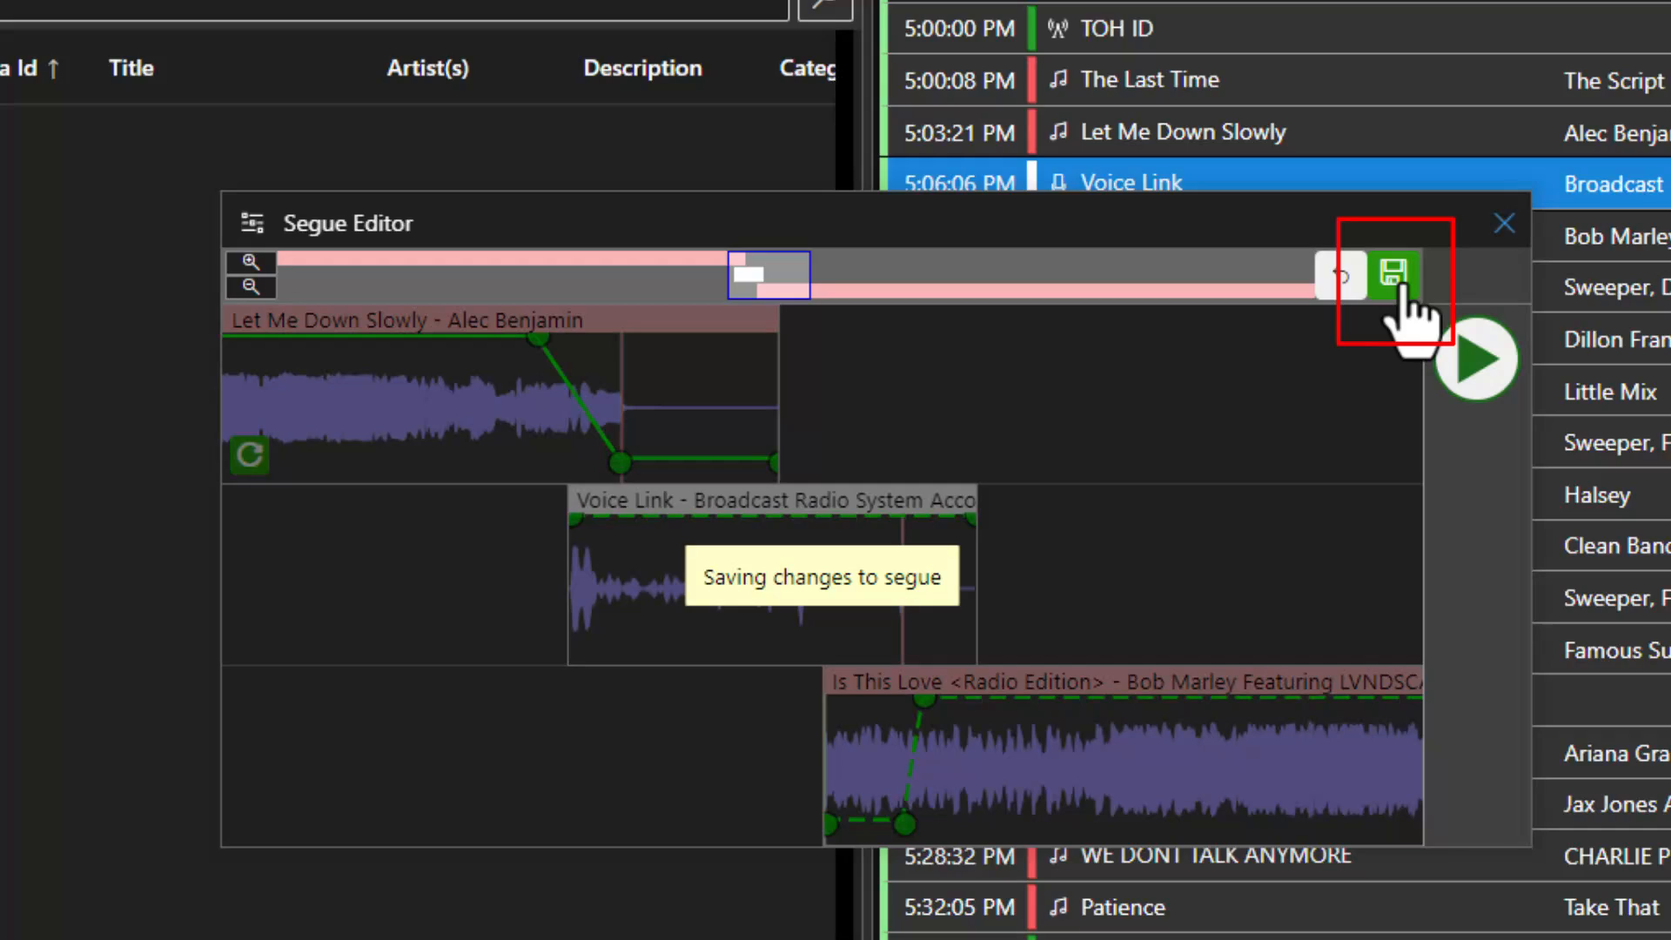
{"action": "left_click", "coordinate": [1395, 275]}
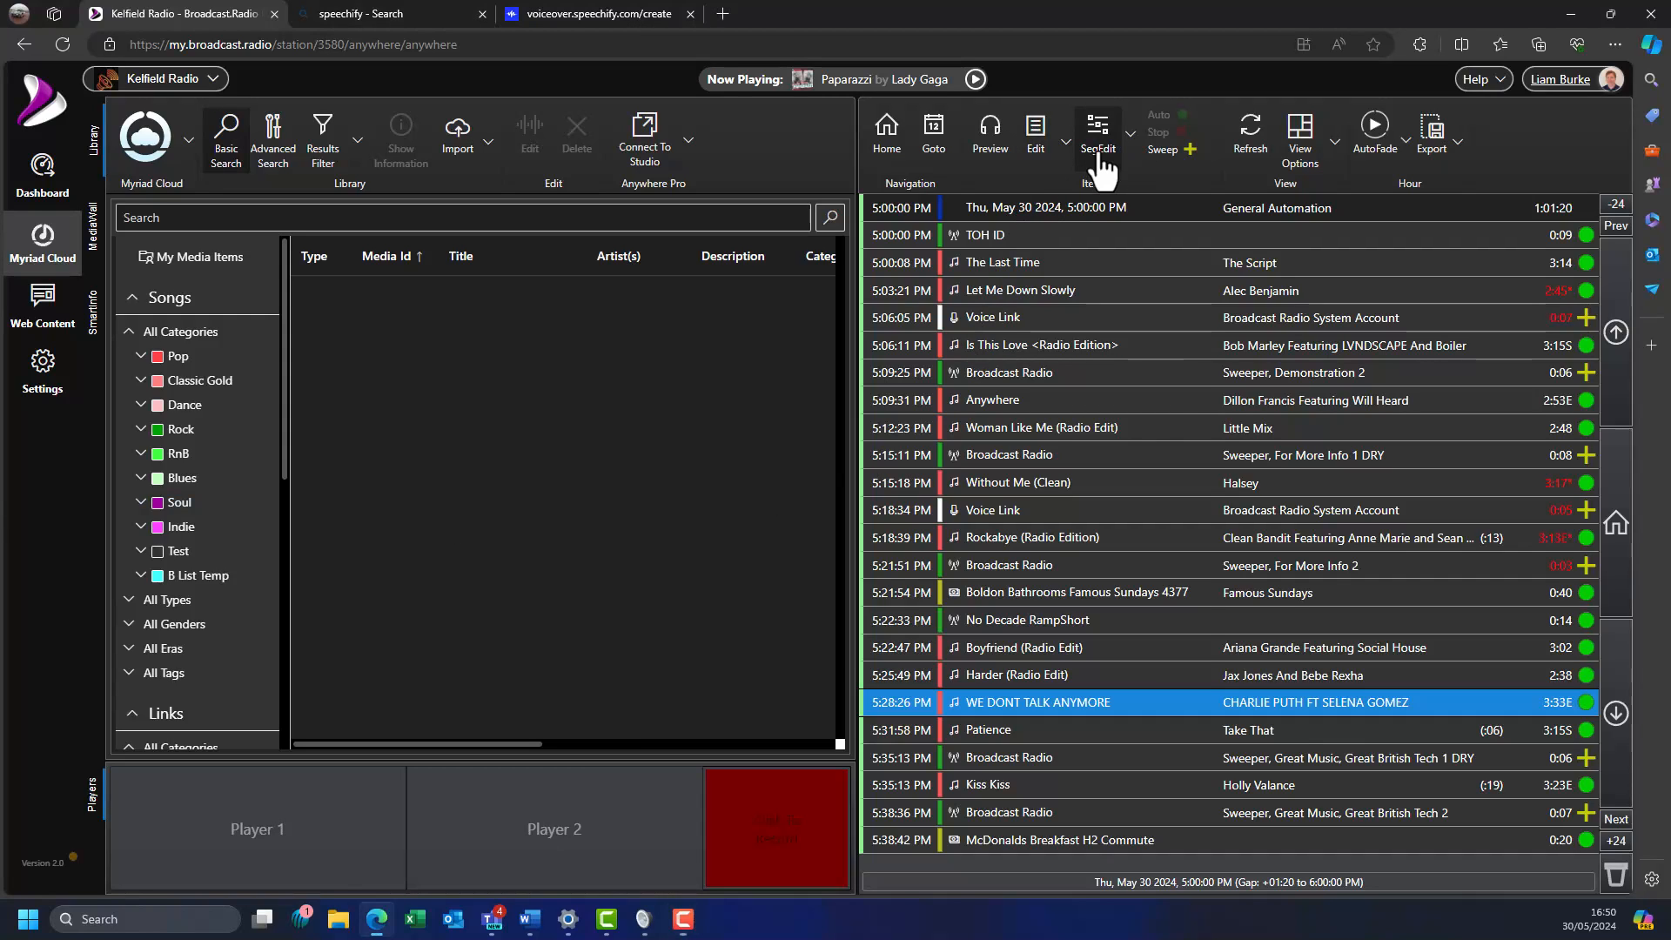
Step: Reopen the segue editor and play back the saved voice link segue
{"action": "left_click", "coordinate": [1097, 128]}
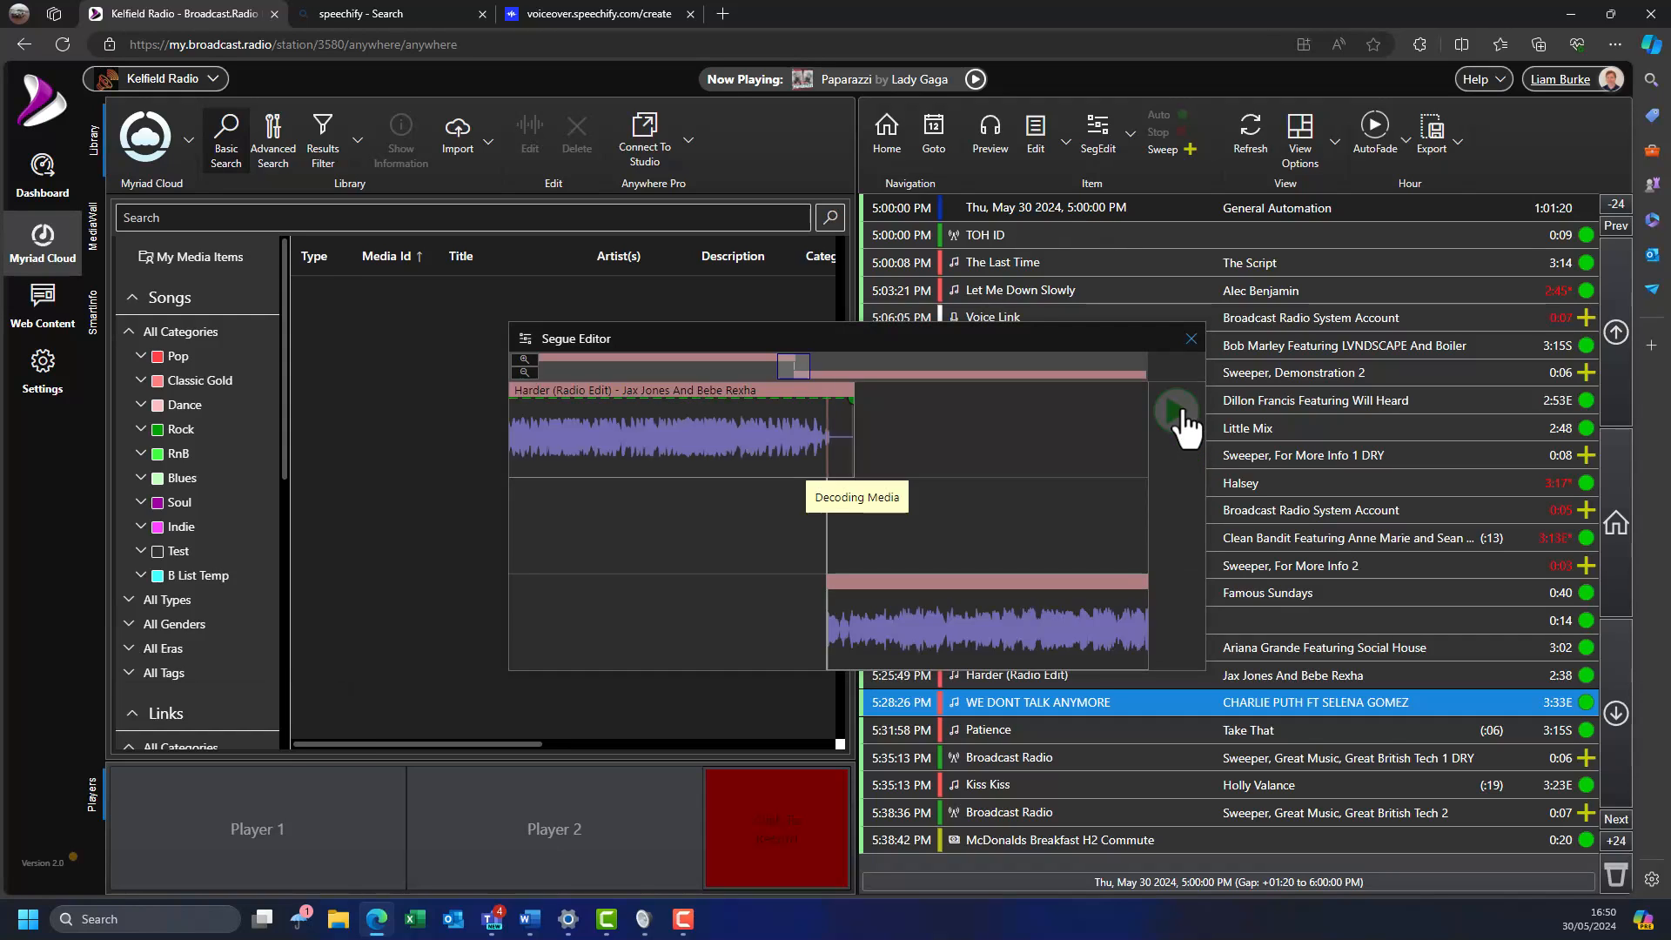
{"action": "left_click", "coordinate": [1176, 416]}
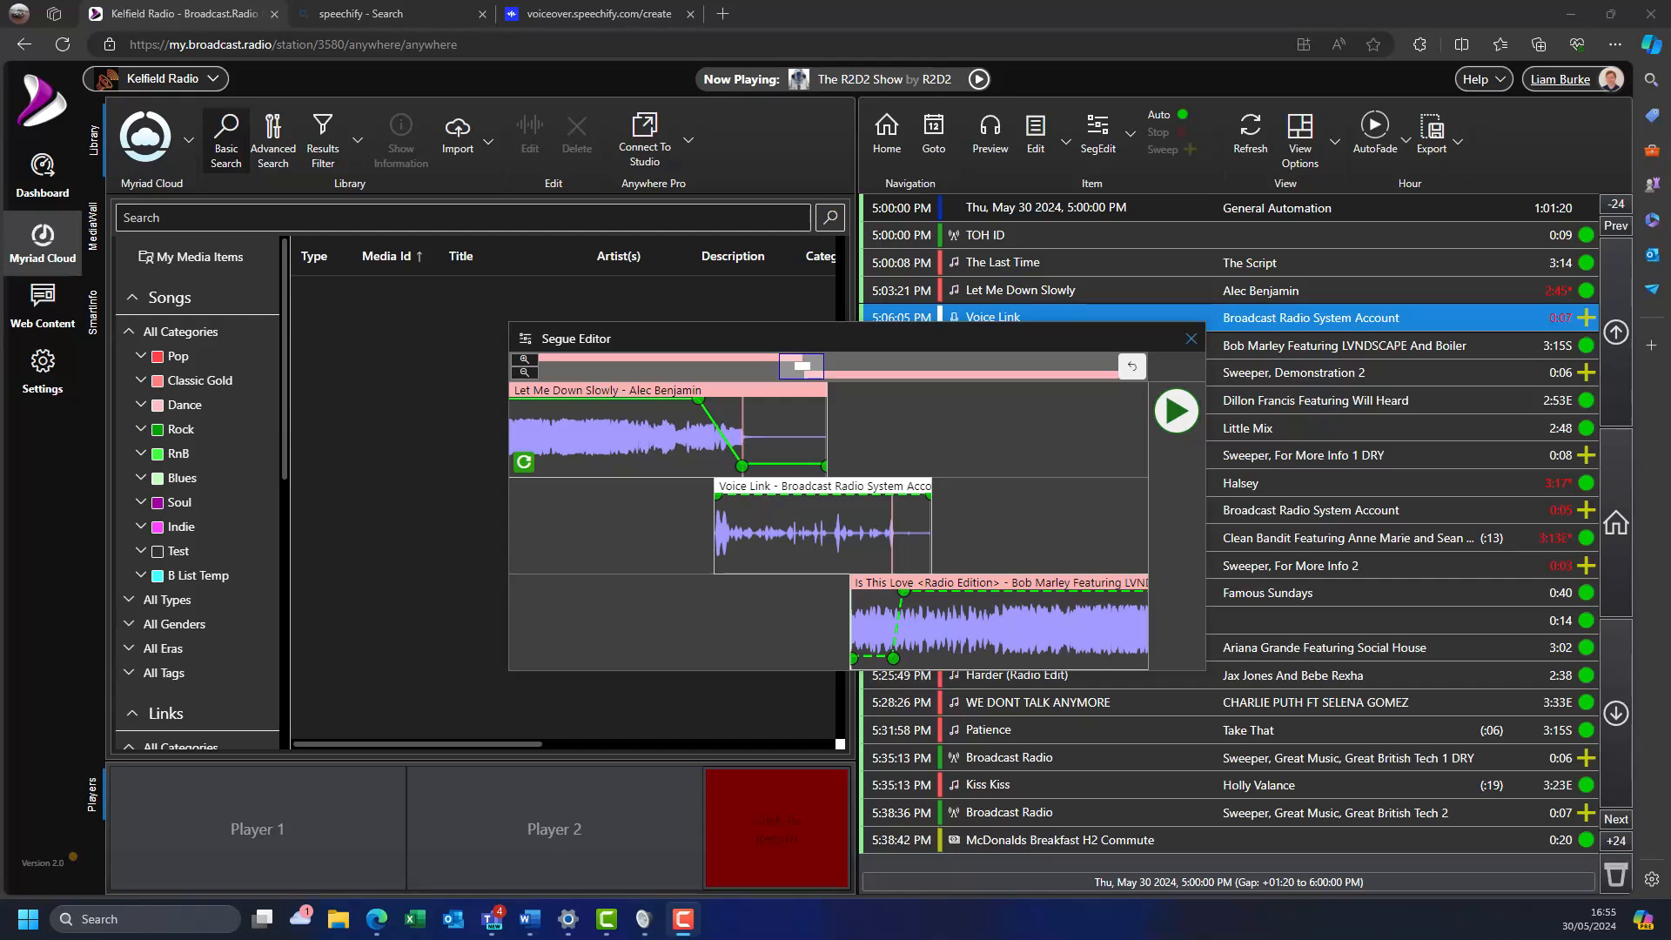
{"action": "mouse_move", "coordinate": [626, 450]}
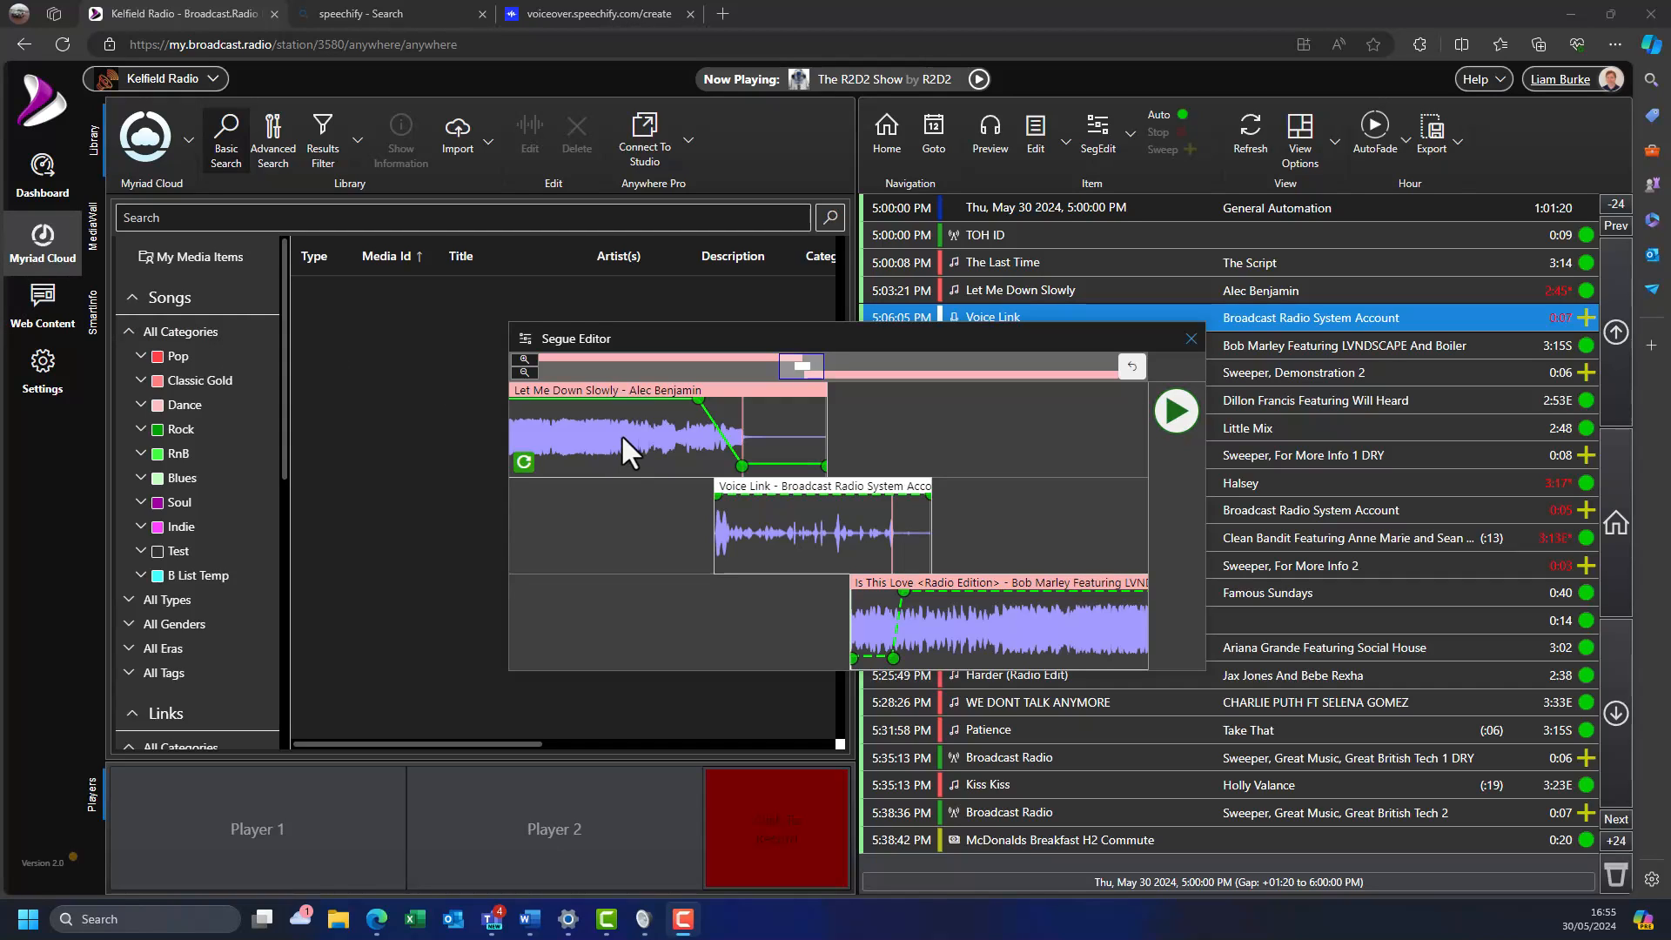
Step: Select the next segue and record a voice link between Without Me and Rockabye
{"action": "left_click", "coordinate": [1369, 427]}
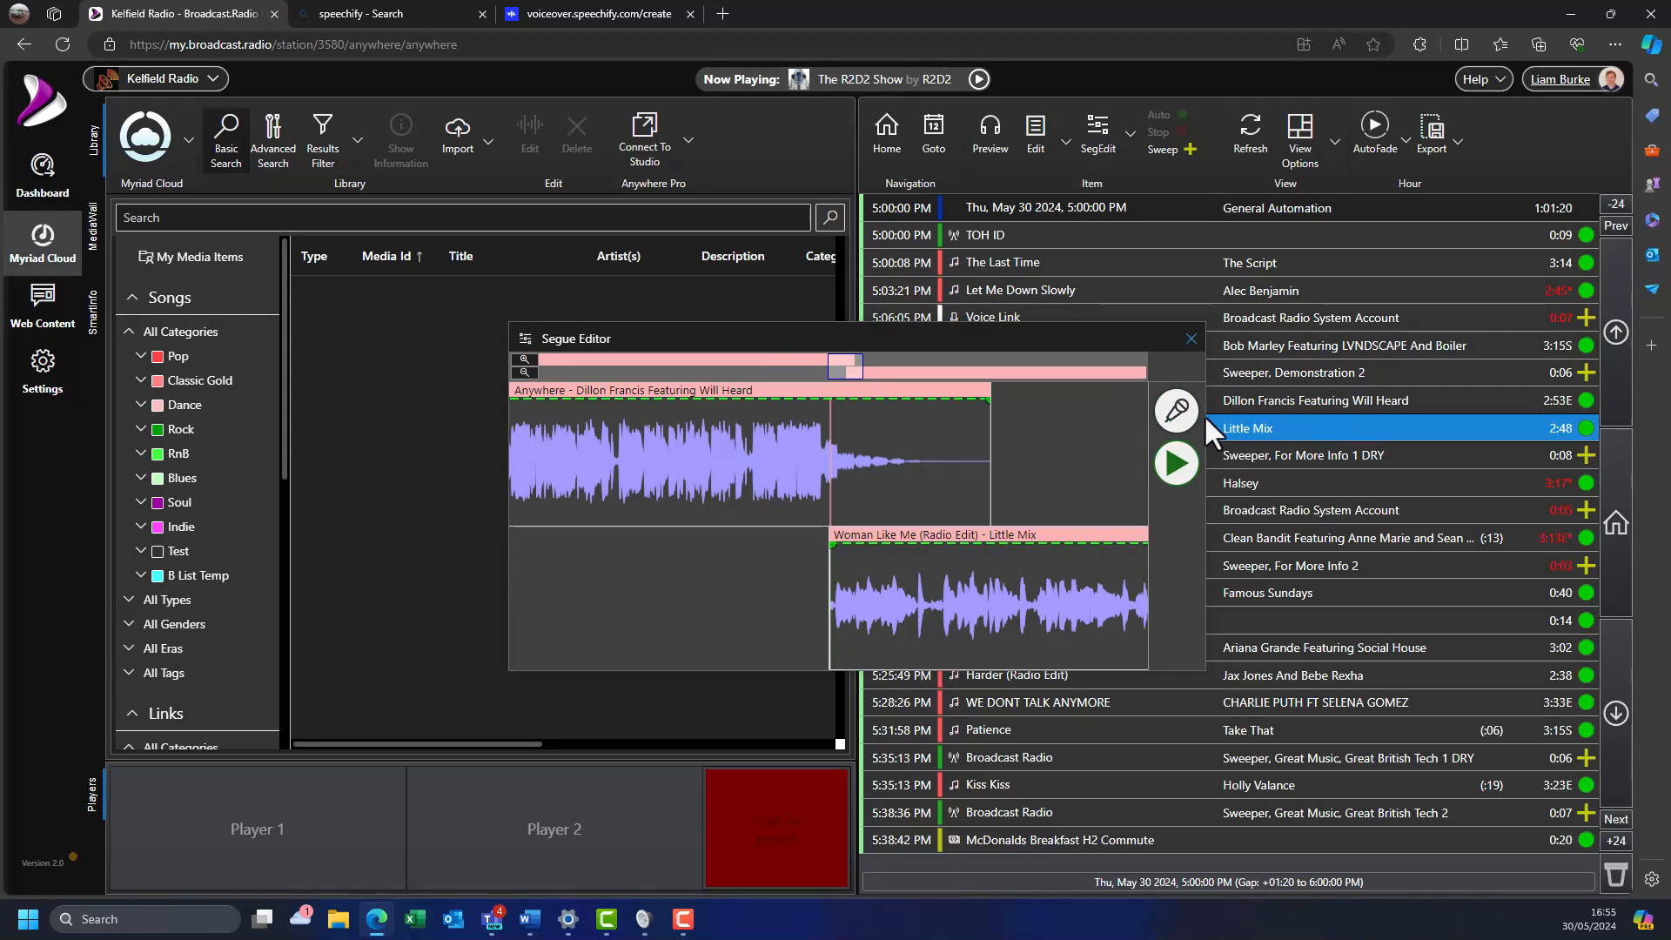
{"action": "mouse_move", "coordinate": [1178, 426]}
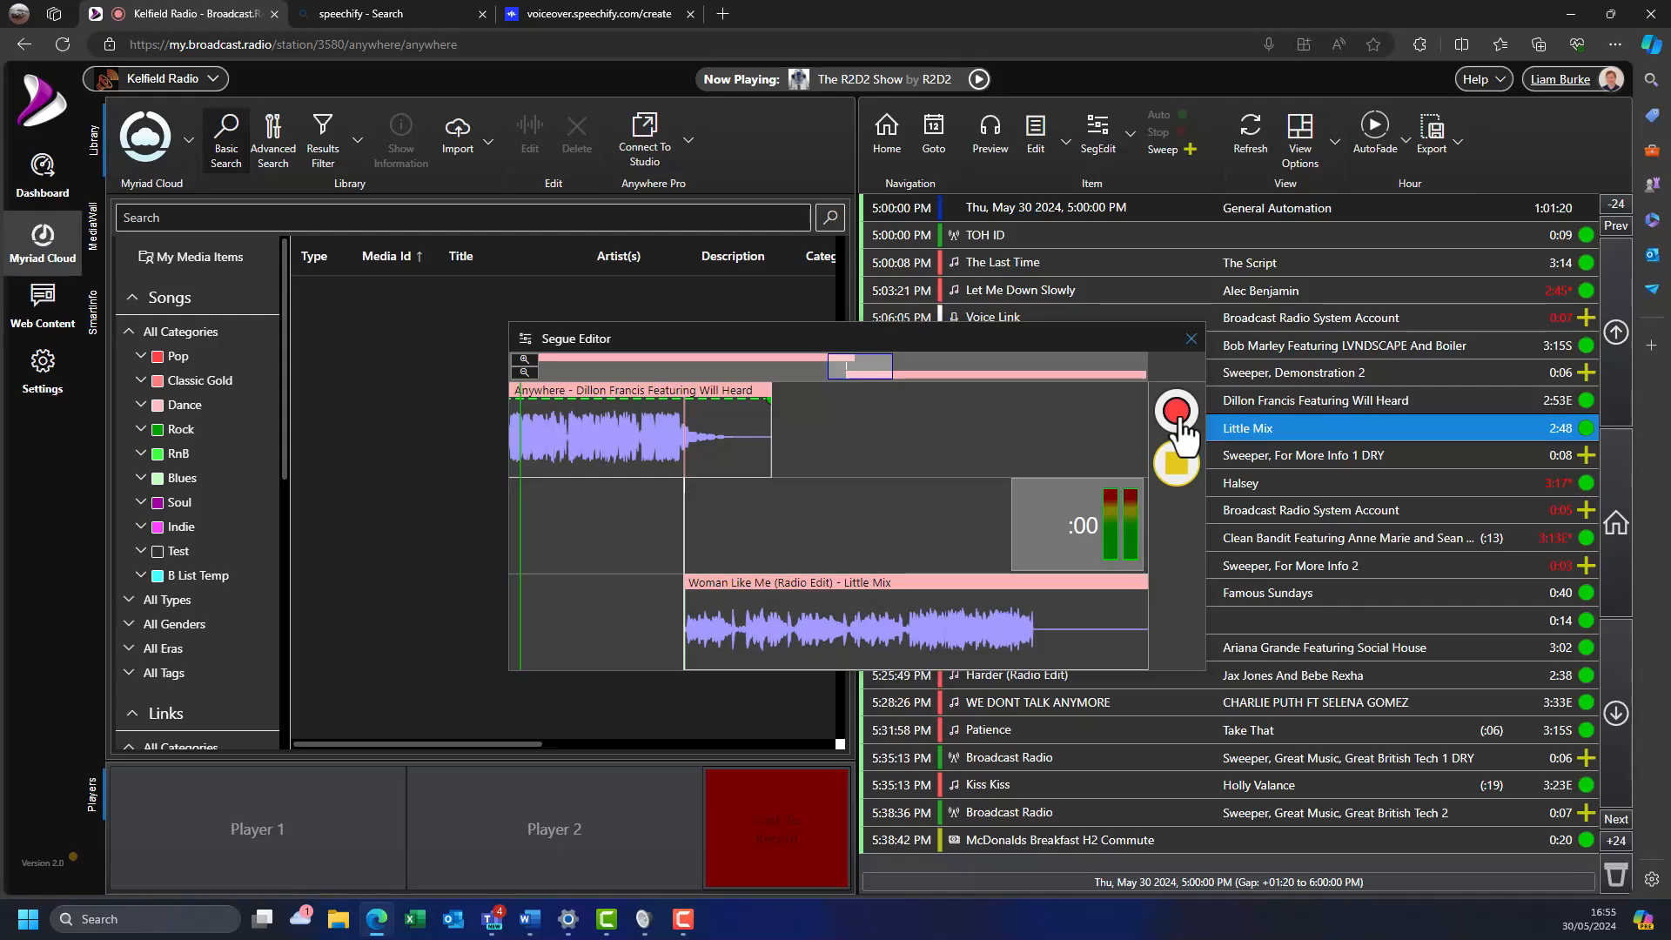
{"action": "left_click", "coordinate": [1175, 412]}
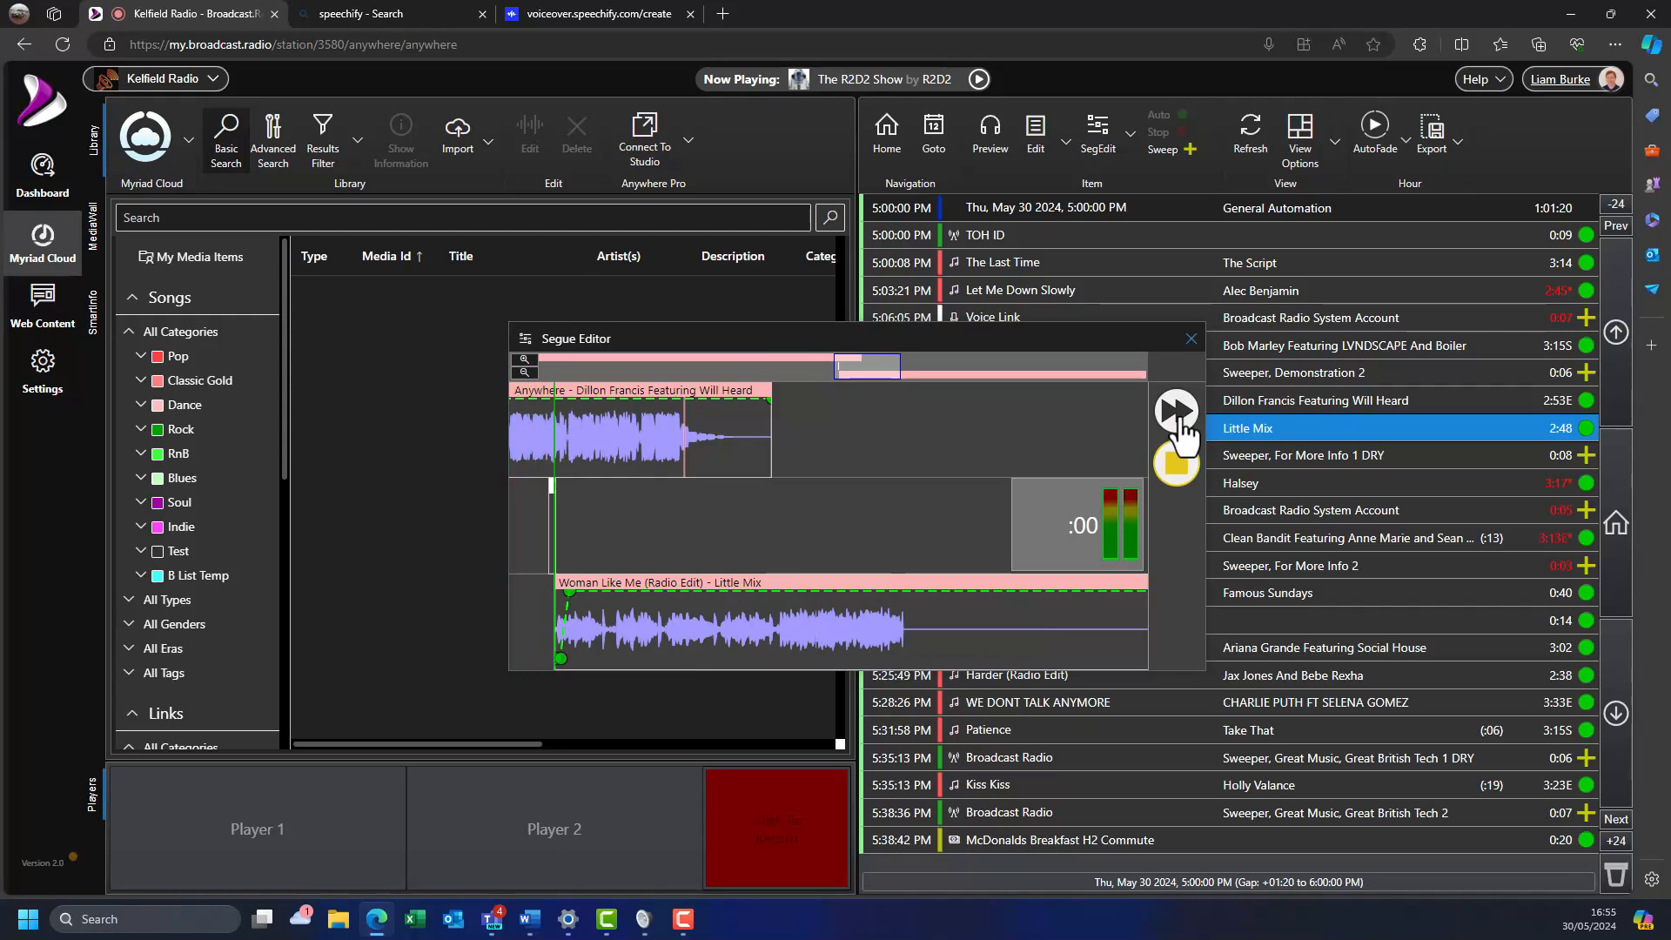
{"action": "left_click", "coordinate": [1173, 412]}
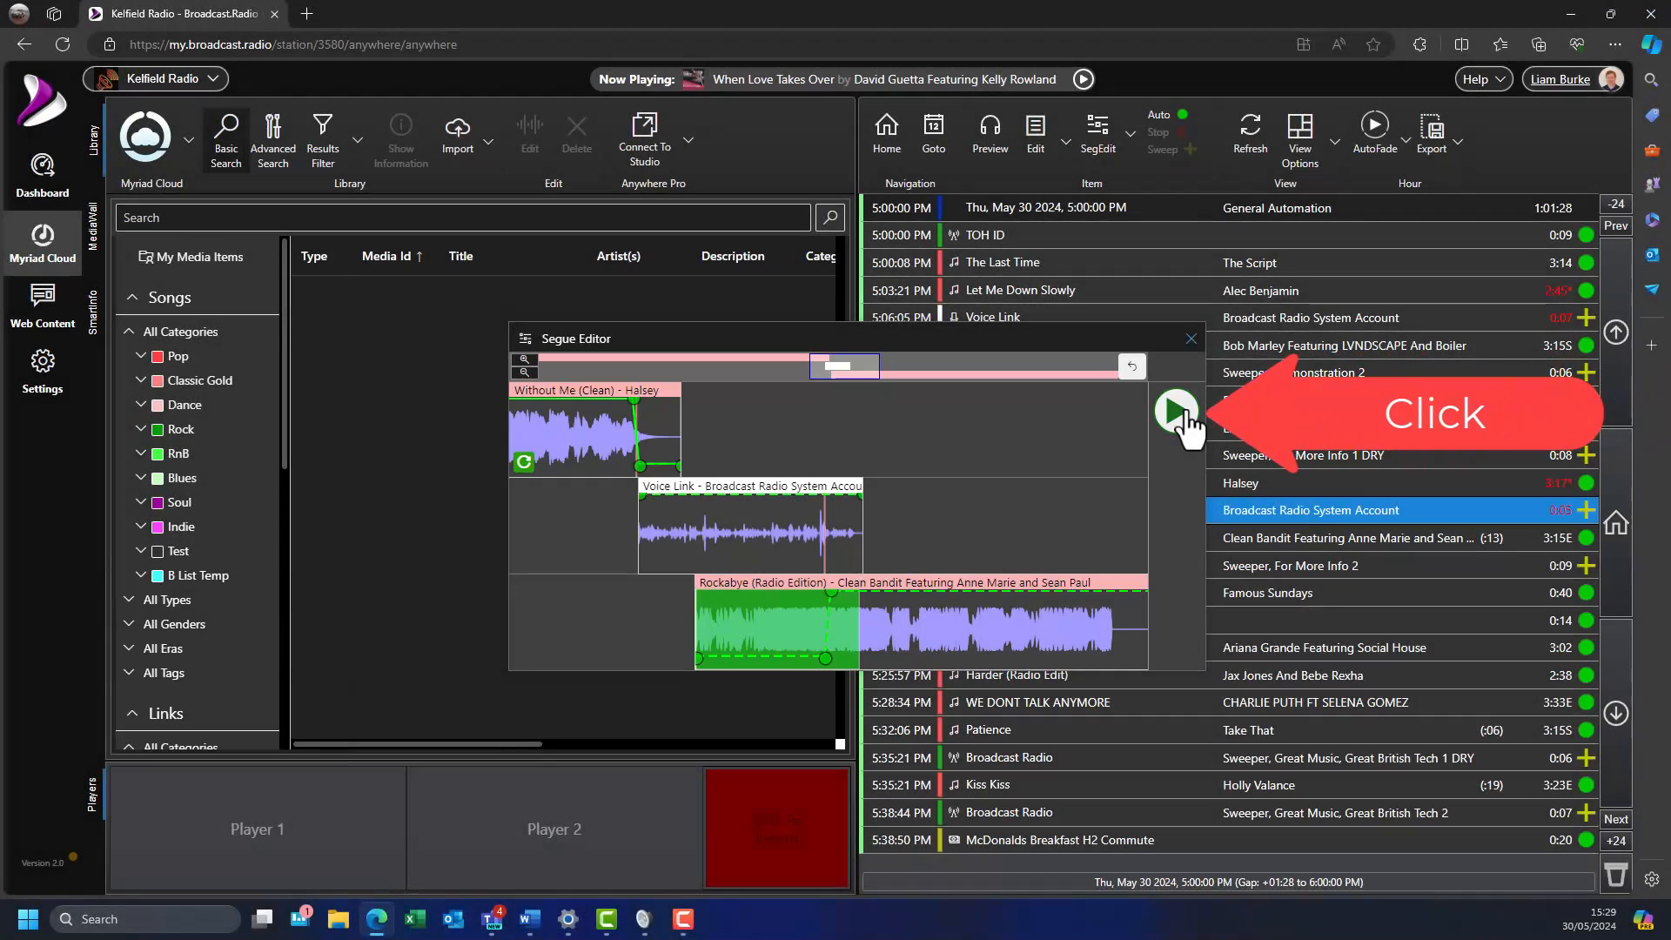
Step: Move the For More Info 2 sweeper earlier over Rockabye's end, preview, and save
{"action": "left_click", "coordinate": [1174, 413]}
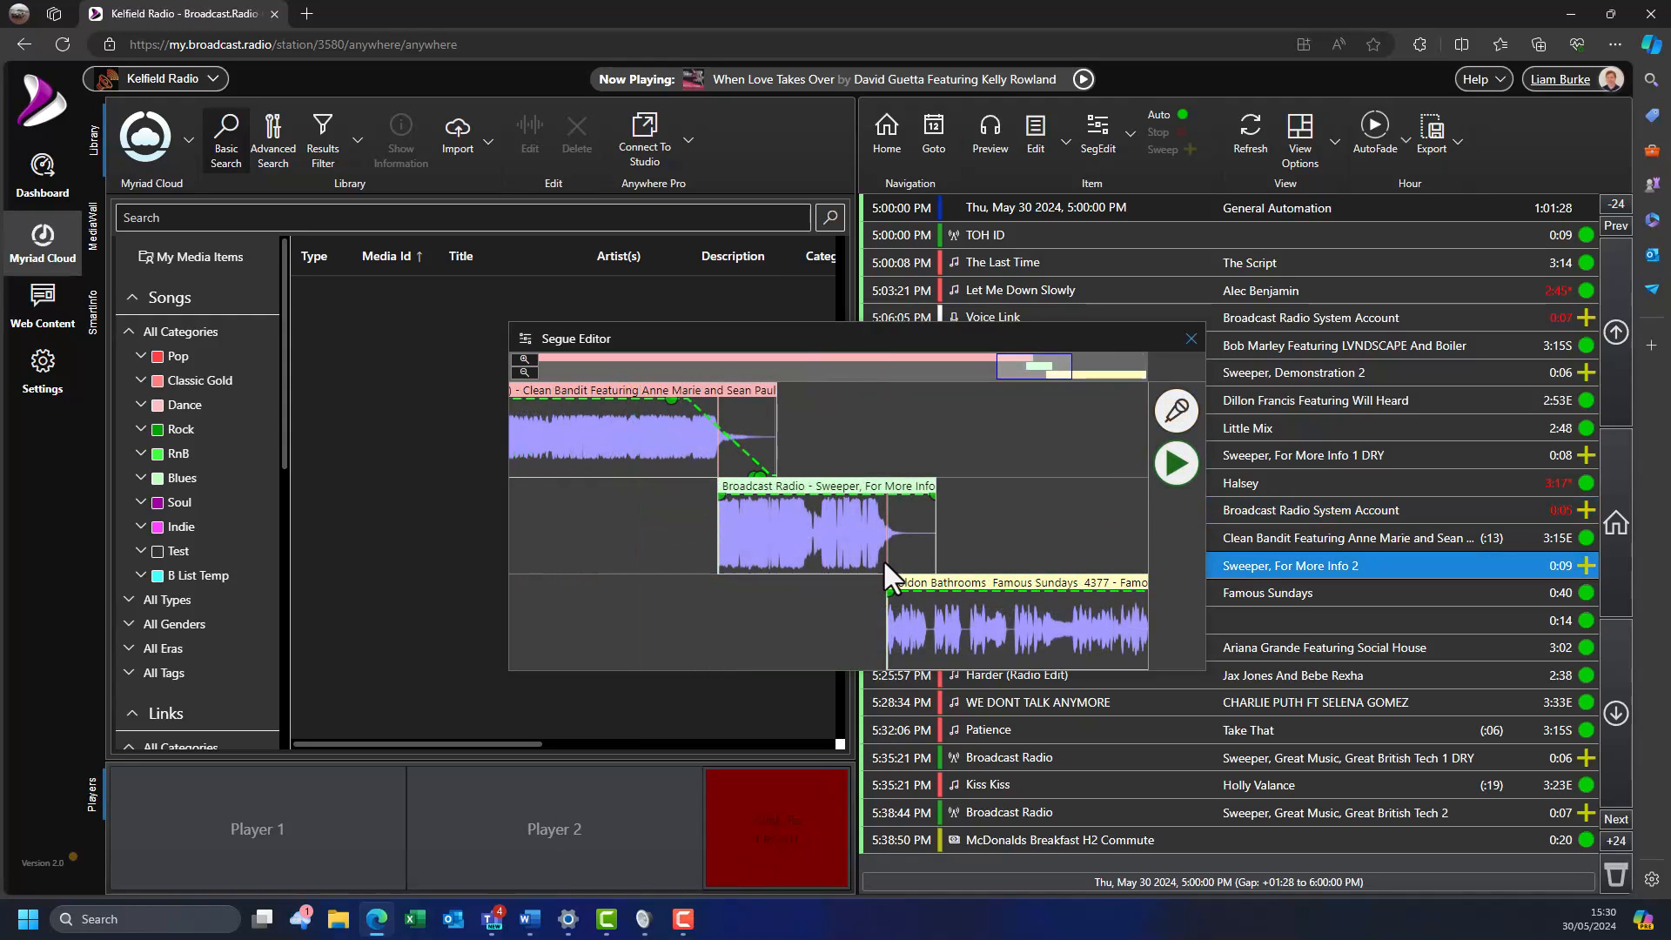
{"action": "left_click_drag", "start_coordinate": [884, 522], "coordinate": [768, 522]}
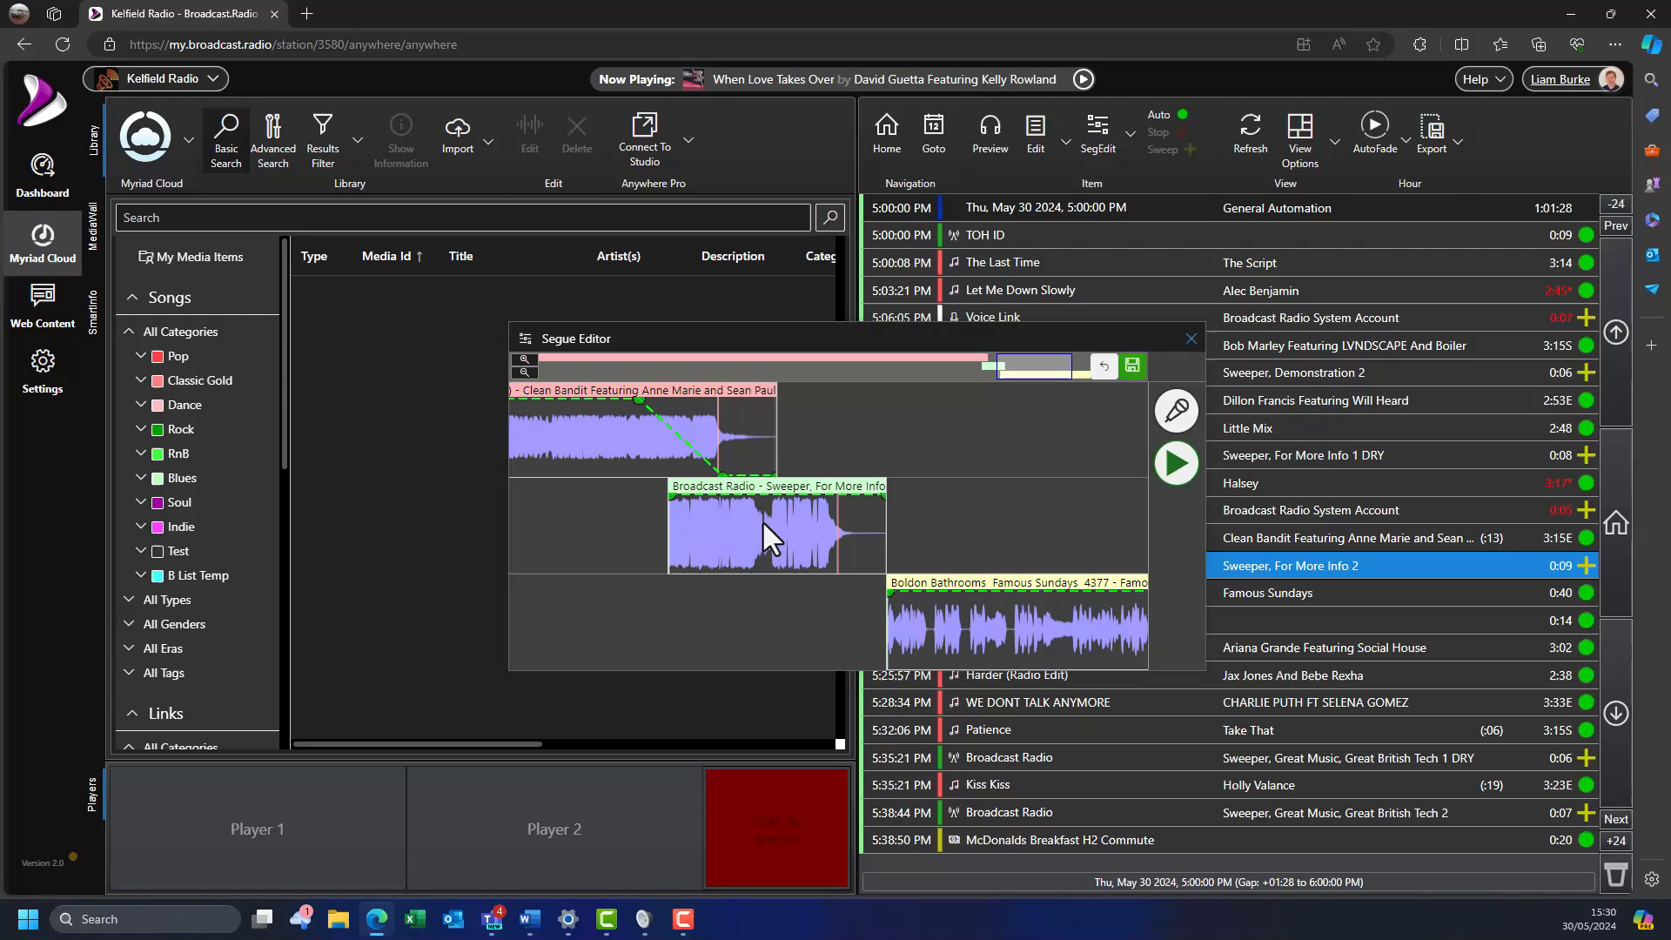
{"action": "left_click", "coordinate": [1176, 463]}
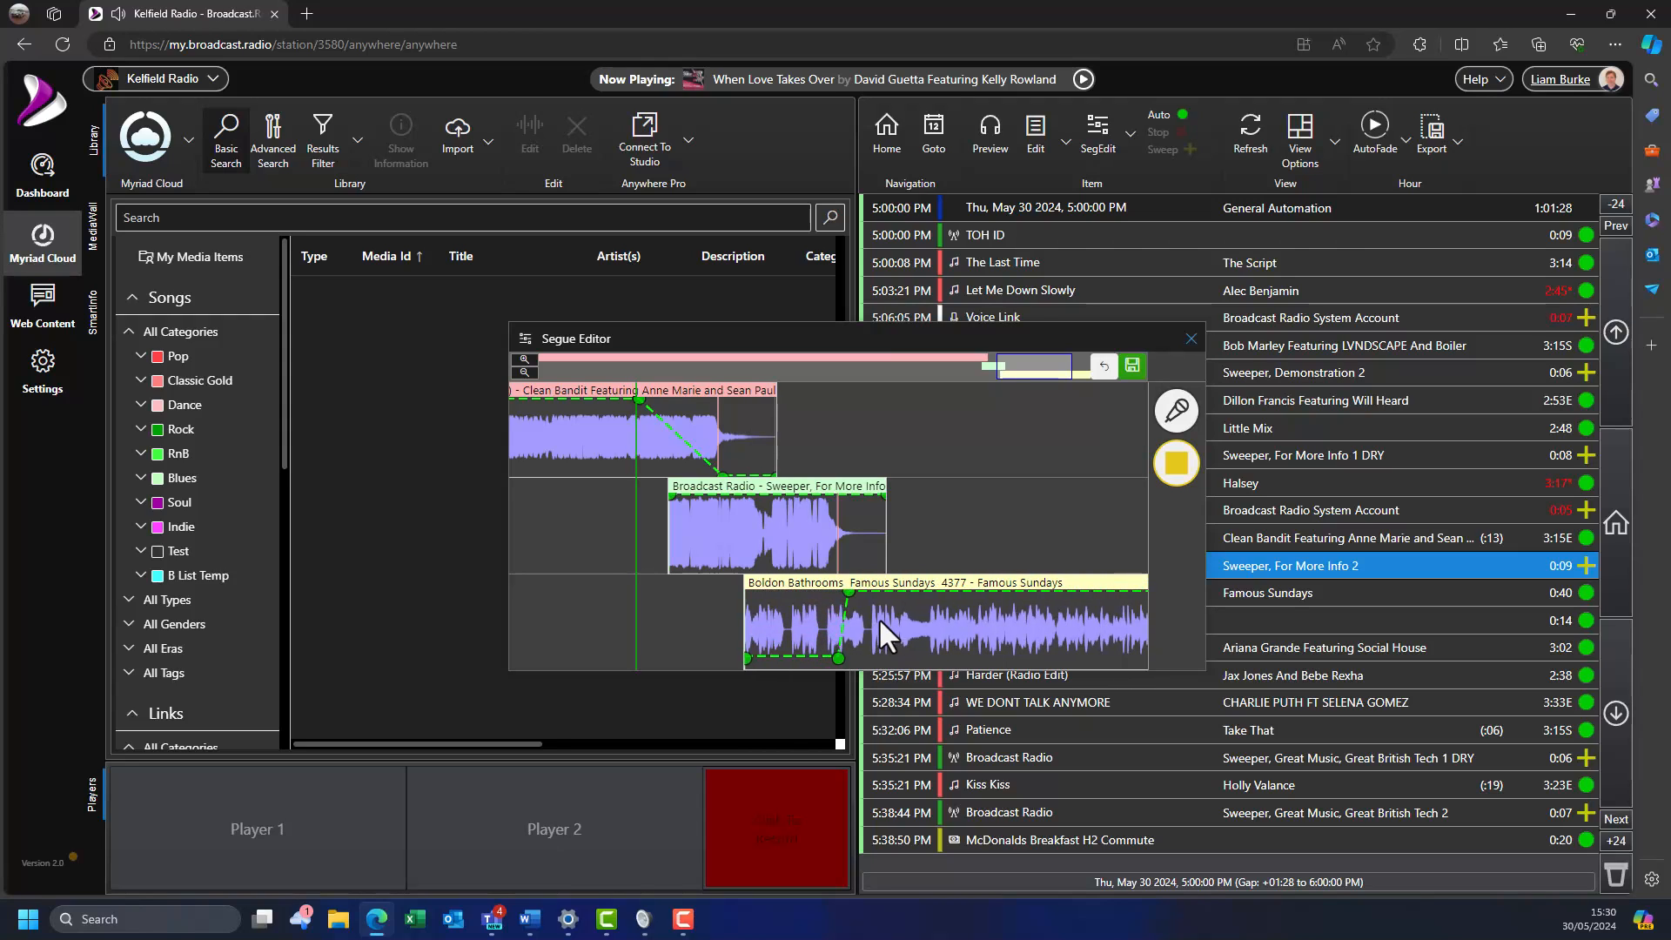
{"action": "left_click", "coordinate": [1131, 365]}
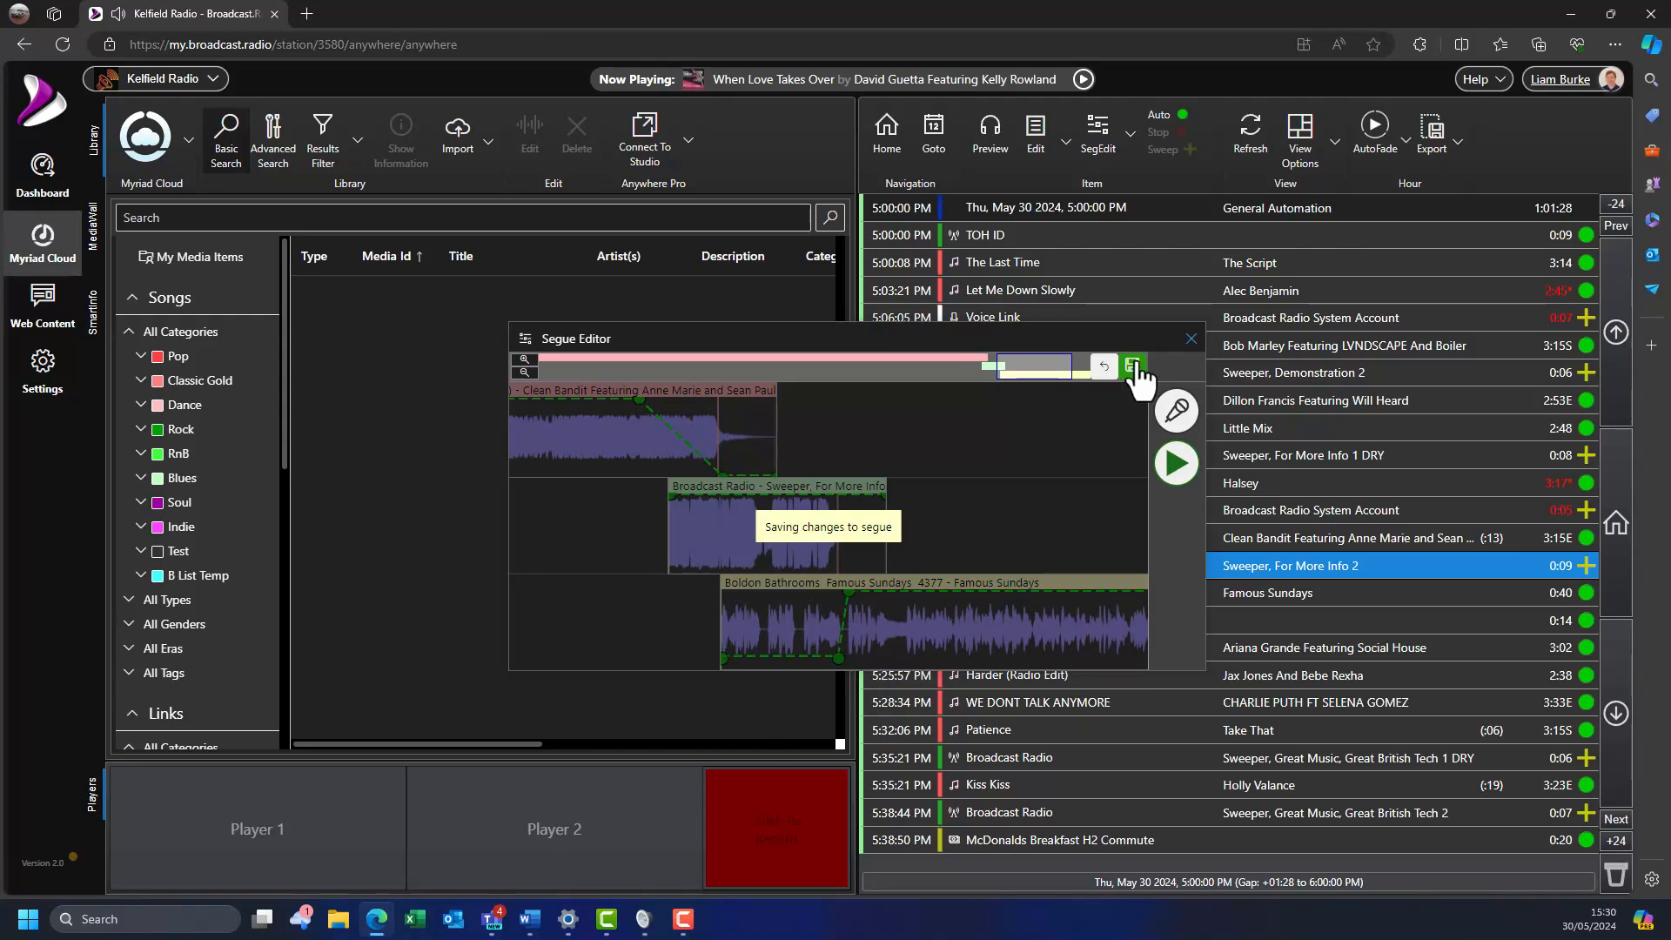